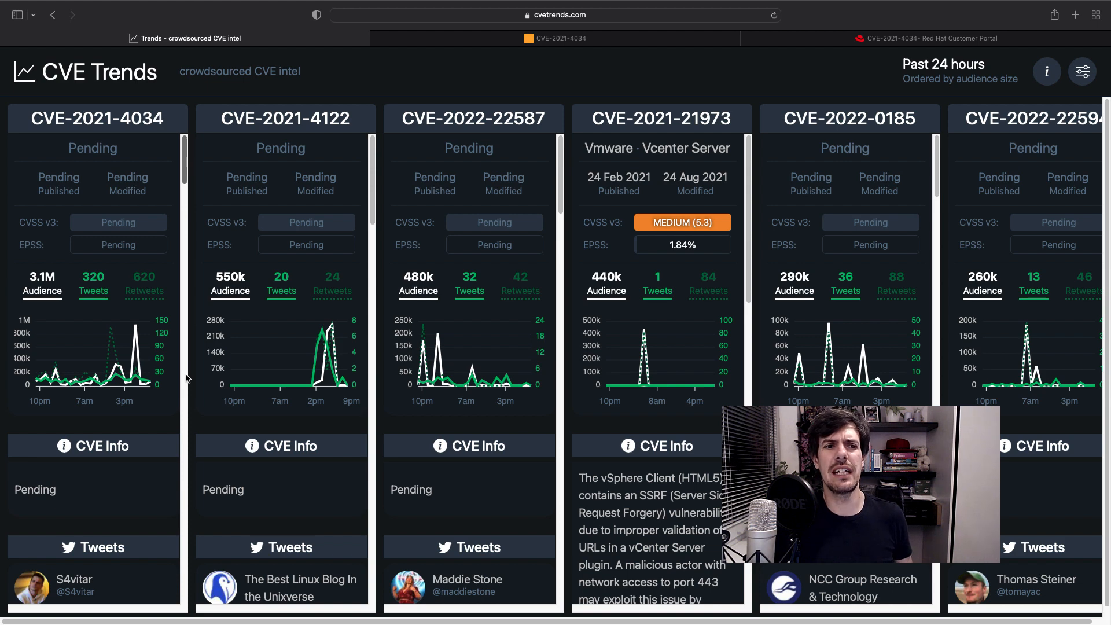
{"action": "mouse_move", "coordinate": [143, 383]}
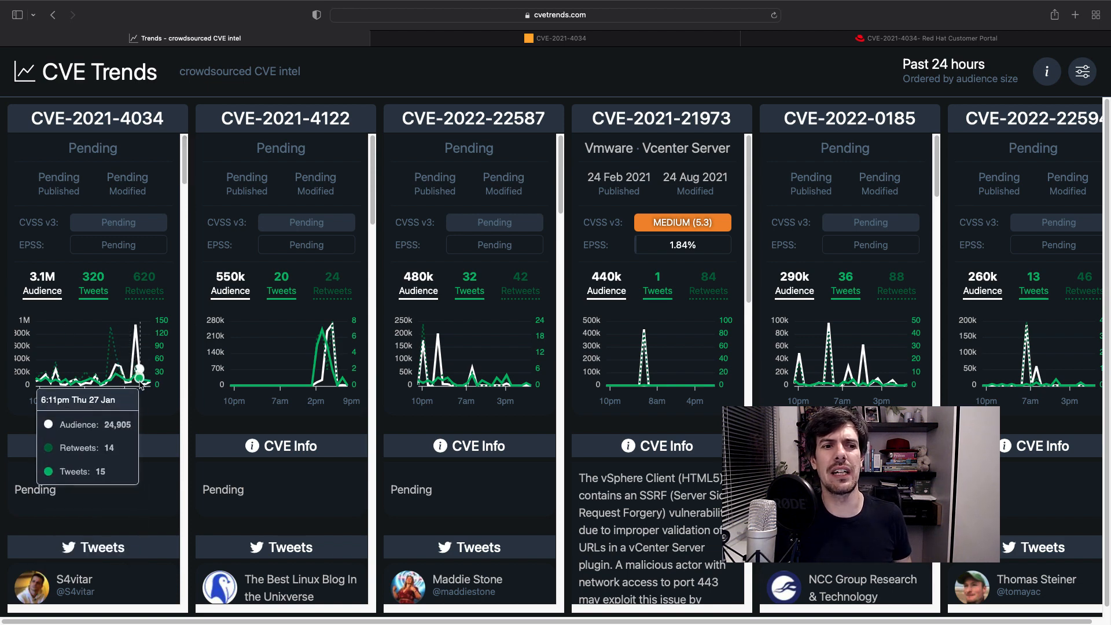
{"action": "mouse_move", "coordinate": [152, 383]}
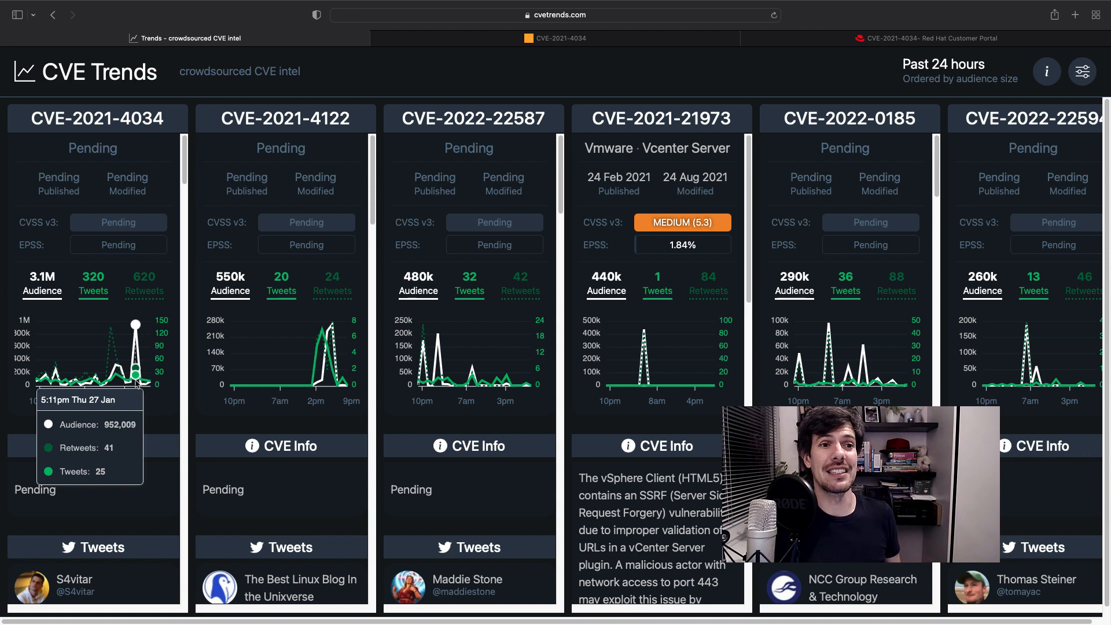
Step: Switch from CVE Trends to the CVE-2021-4034 record on MITRE's CVE site
{"action": "left_click", "coordinate": [555, 38]}
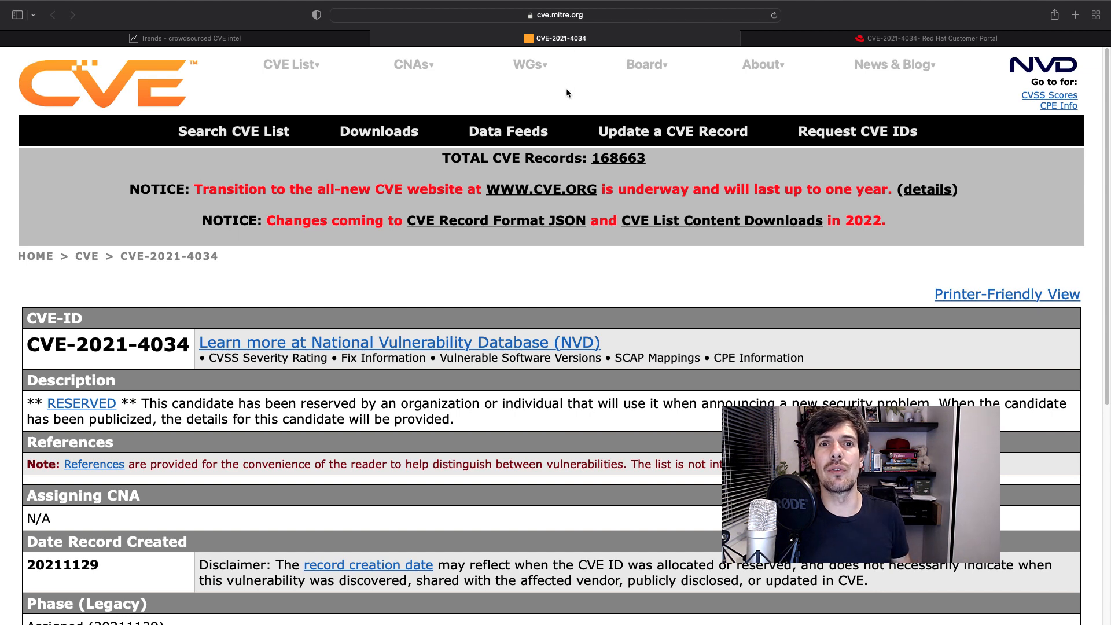
{"action": "mouse_move", "coordinate": [562, 97]}
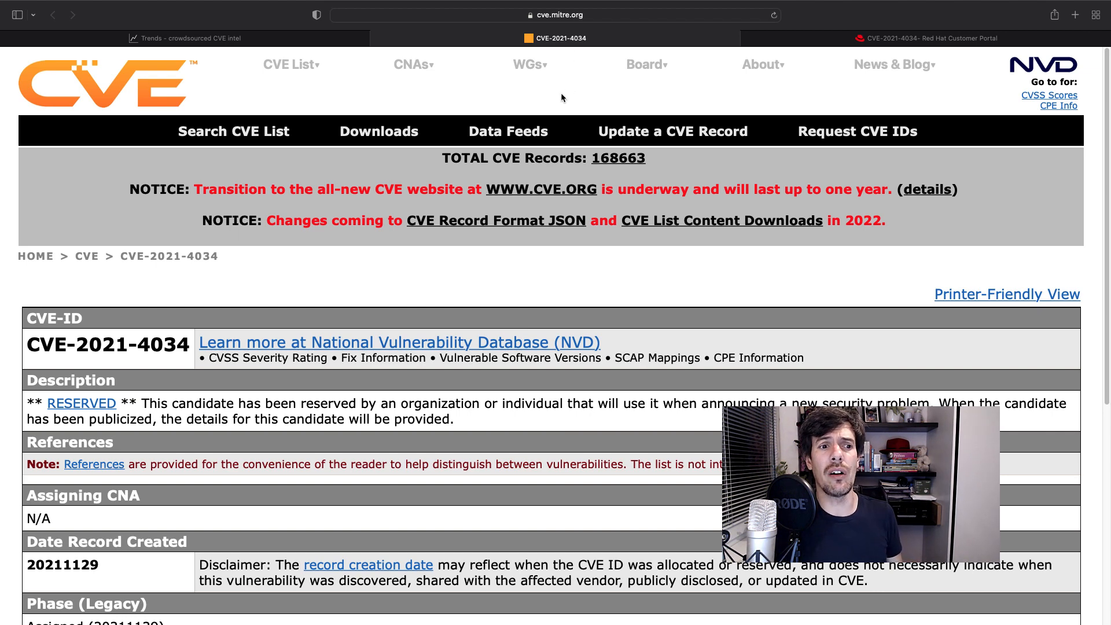
Step: Scroll through the reserved CVE-2021-4034 record before moving to Red Hat's portal
{"action": "scroll", "scroll_direction": "down", "scroll_amount": 3}
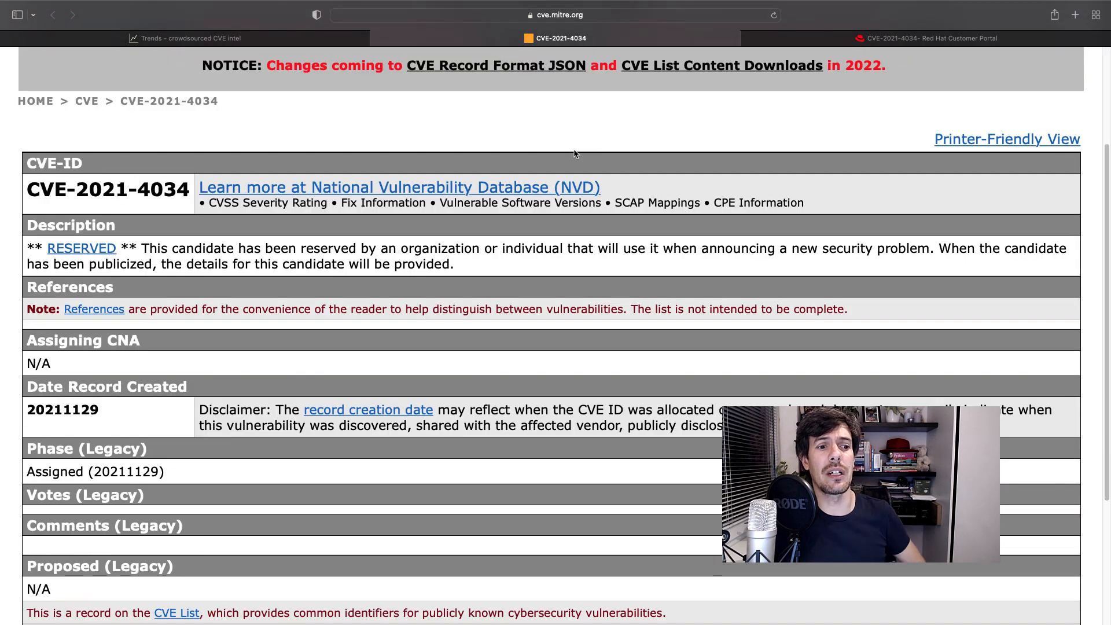
{"action": "scroll", "scroll_direction": "down", "scroll_amount": 3}
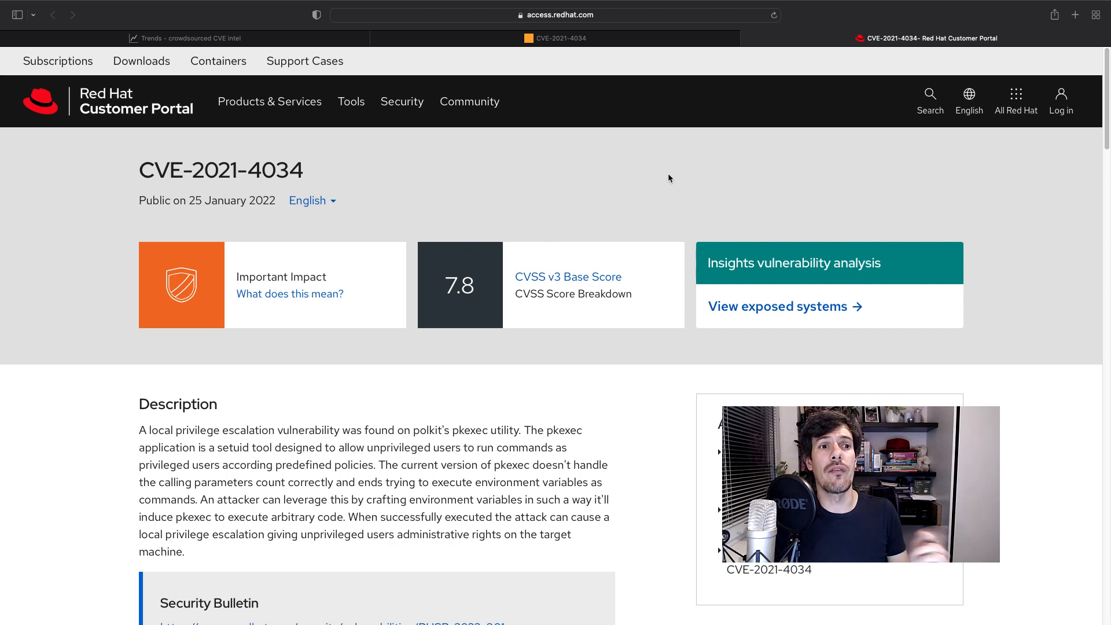
Step: Open the RHSB-2022-001 Polkit security bulletin from the Red Hat CVE page
{"action": "scroll", "scroll_direction": "down", "scroll_amount": 3}
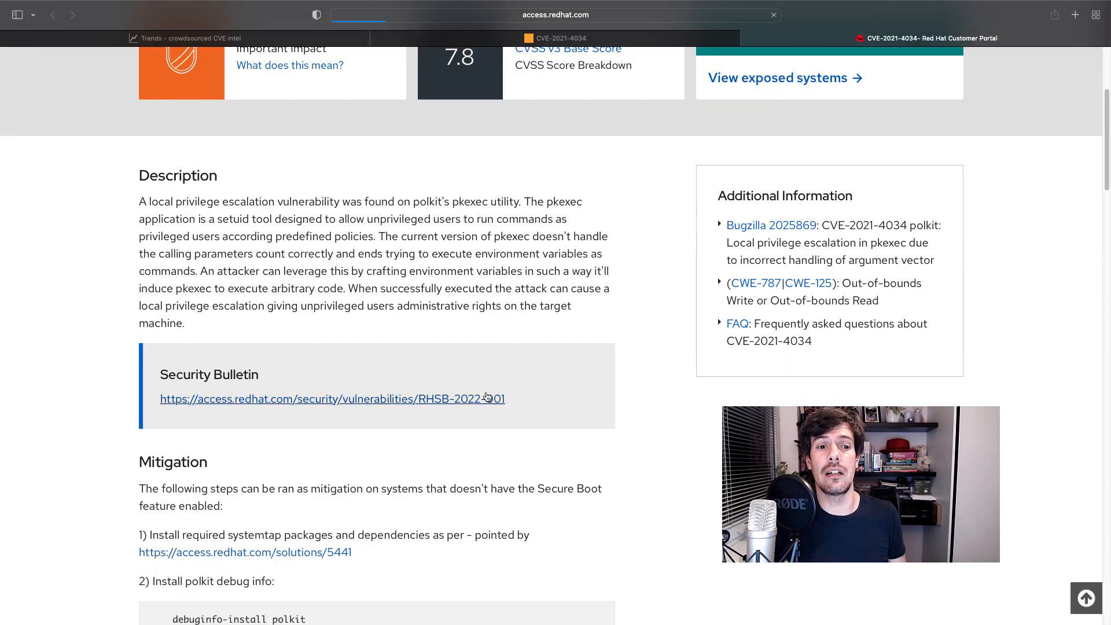
{"action": "left_click", "coordinate": [332, 398]}
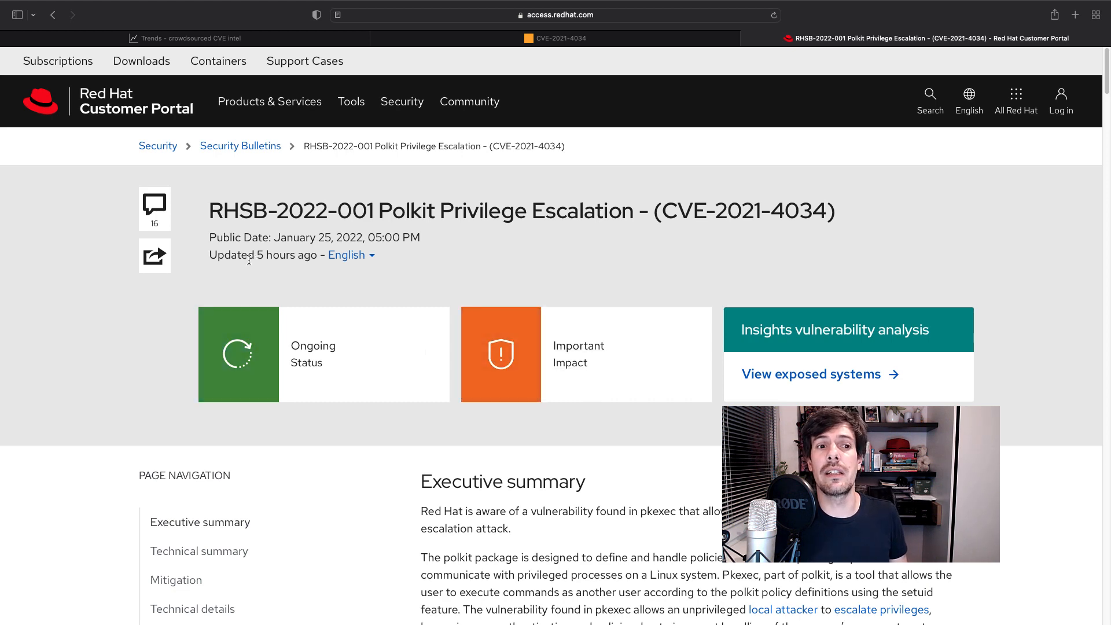
Step: Download the CVE-2021-4034 Ansible mitigation playbook from the bulletin's Ansible Playbook section
{"action": "scroll", "scroll_direction": "down", "scroll_amount": 3}
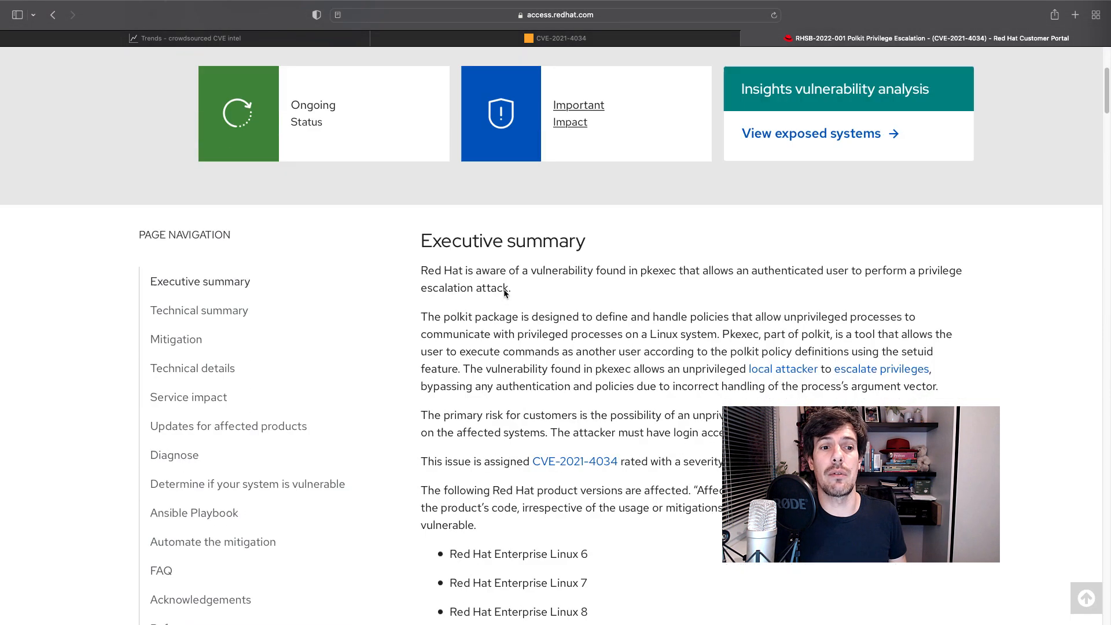
{"action": "scroll", "scroll_direction": "down", "scroll_amount": 3}
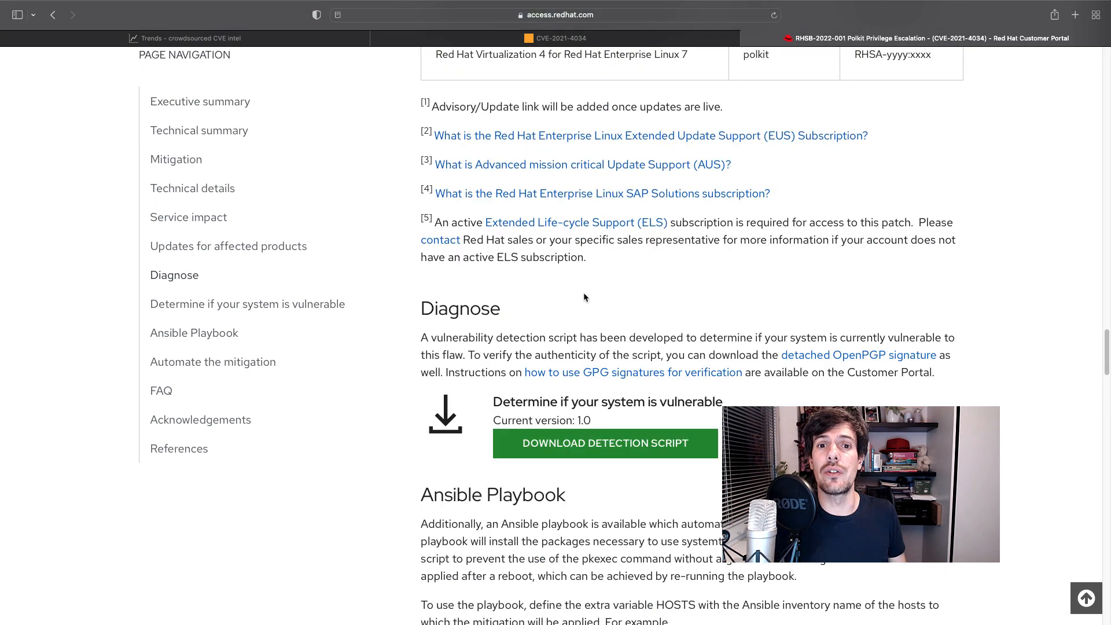
{"action": "scroll", "scroll_direction": "down", "scroll_amount": 3}
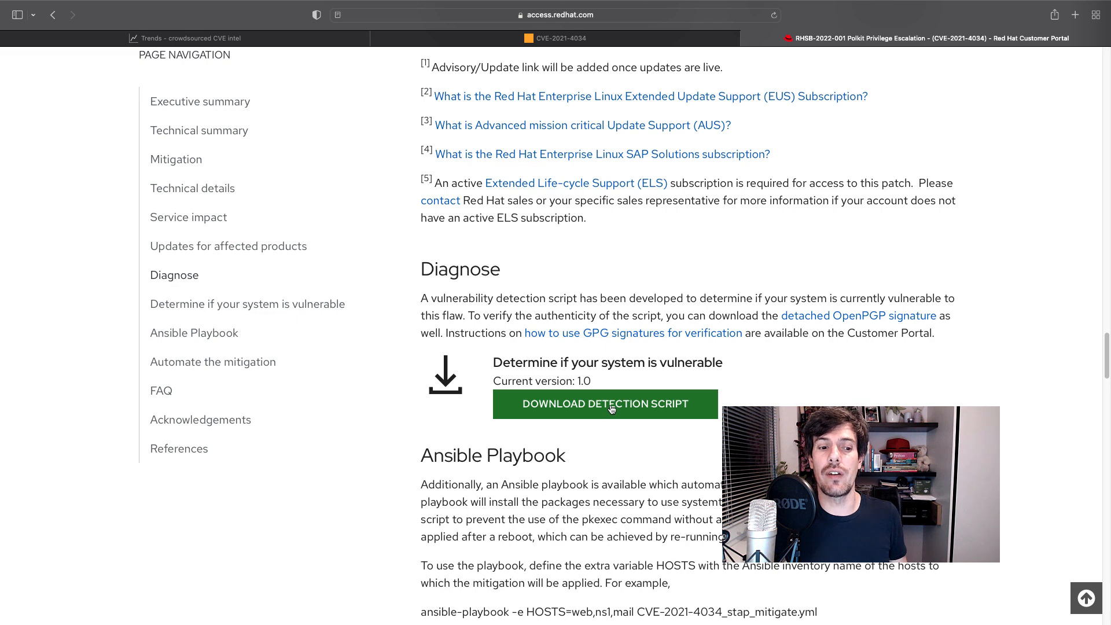
{"action": "scroll", "scroll_direction": "down", "scroll_amount": 3}
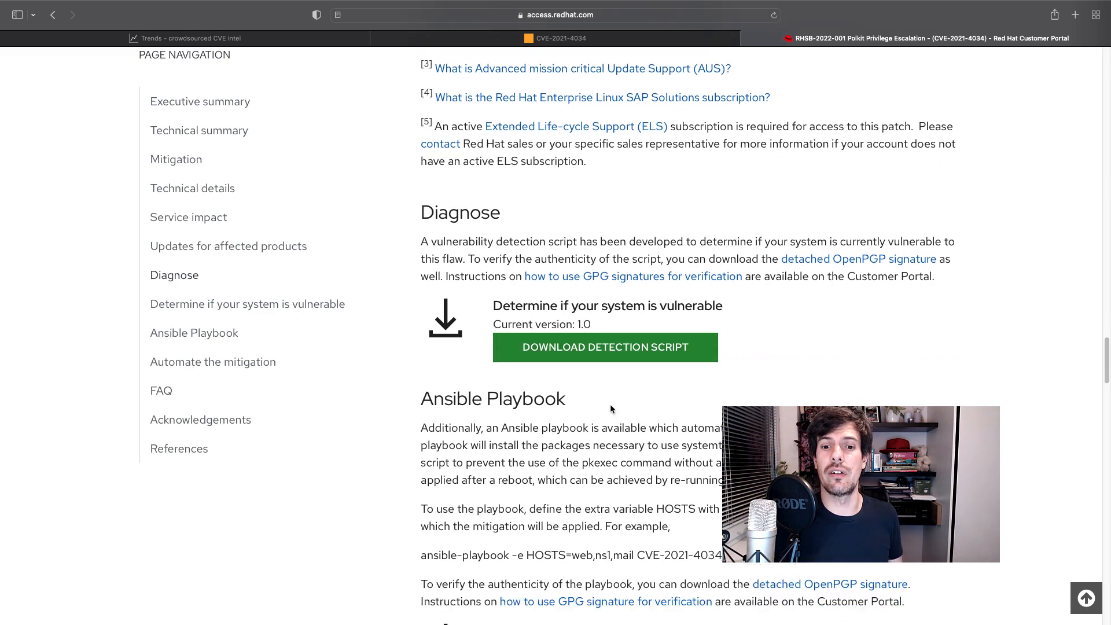
{"action": "scroll", "scroll_direction": "down", "scroll_amount": 3}
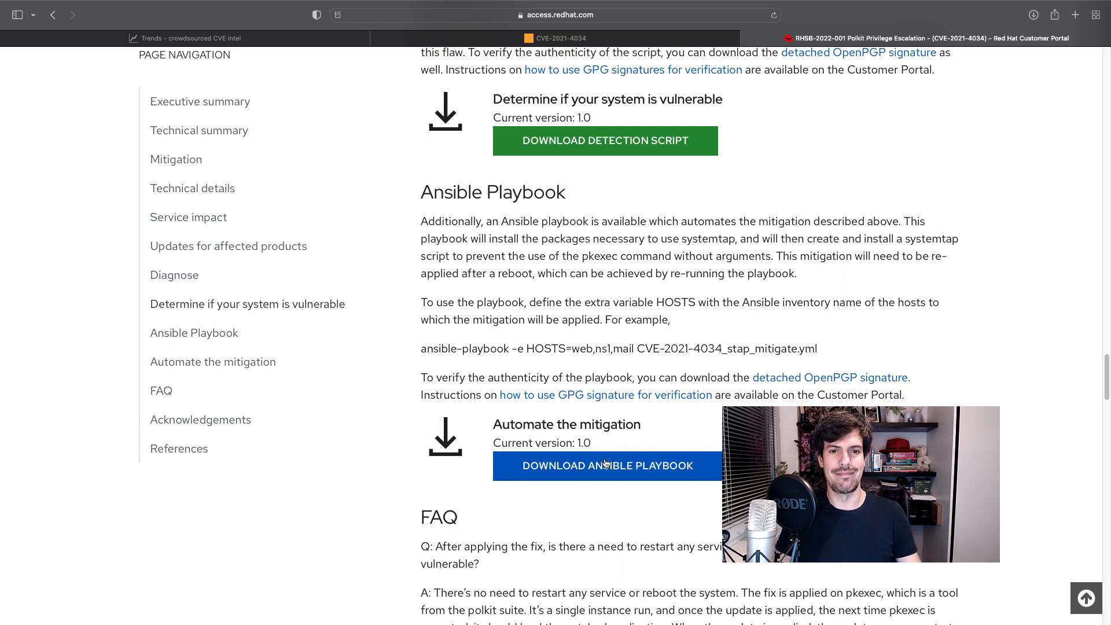
{"action": "left_click", "coordinate": [608, 465]}
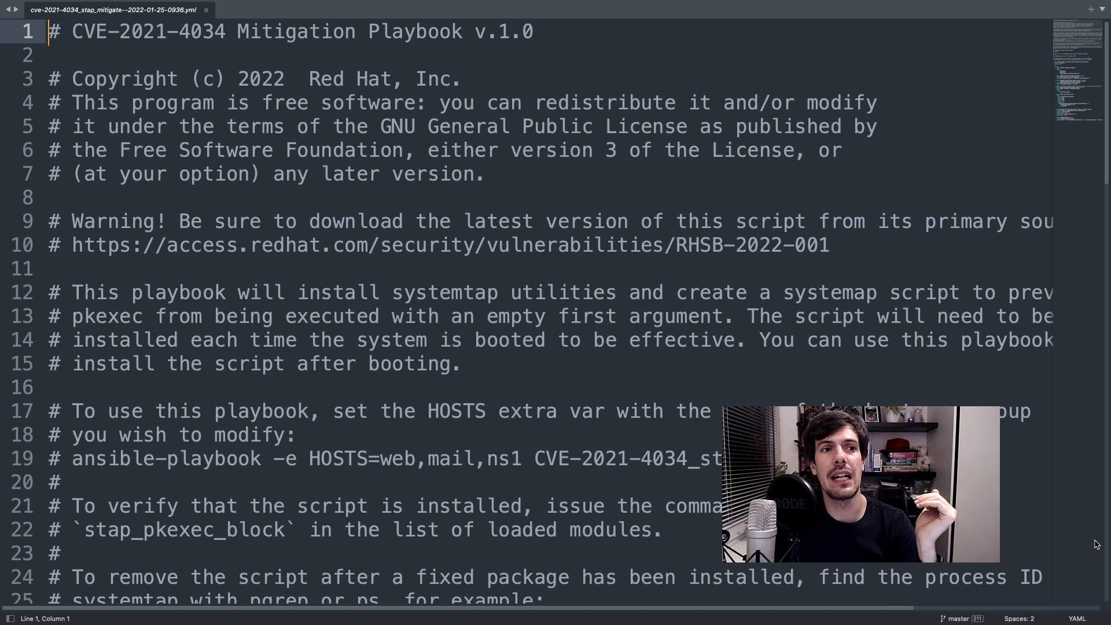
Step: Read the playbook's header comments down to the usage example and first systemtap task
{"action": "scroll", "scroll_direction": "down", "scroll_amount": 3}
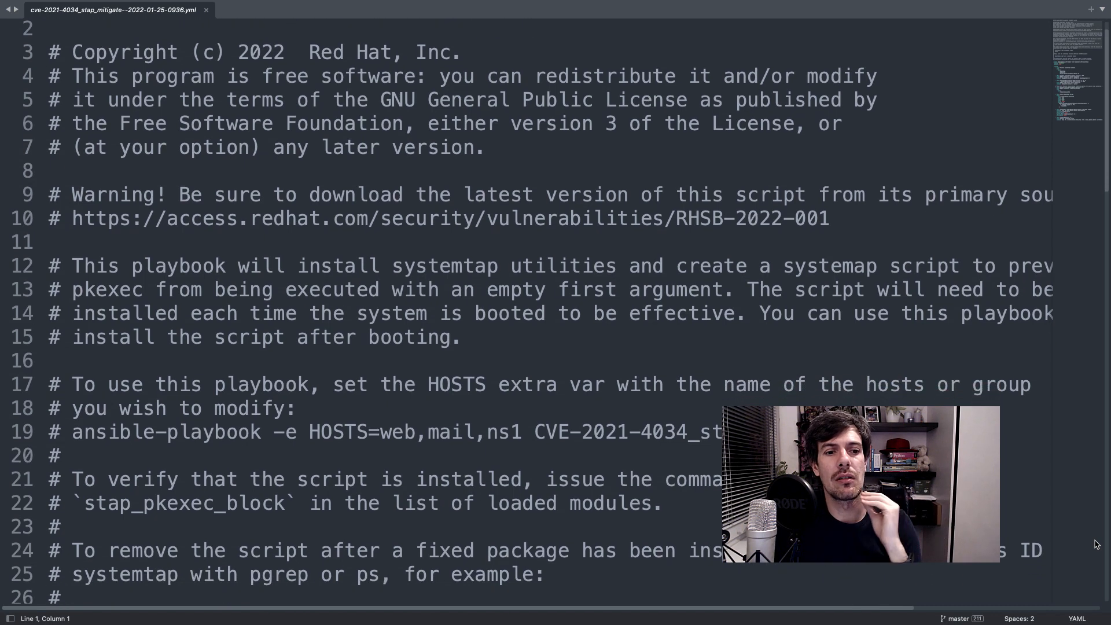
{"action": "scroll", "scroll_direction": "down", "scroll_amount": 3}
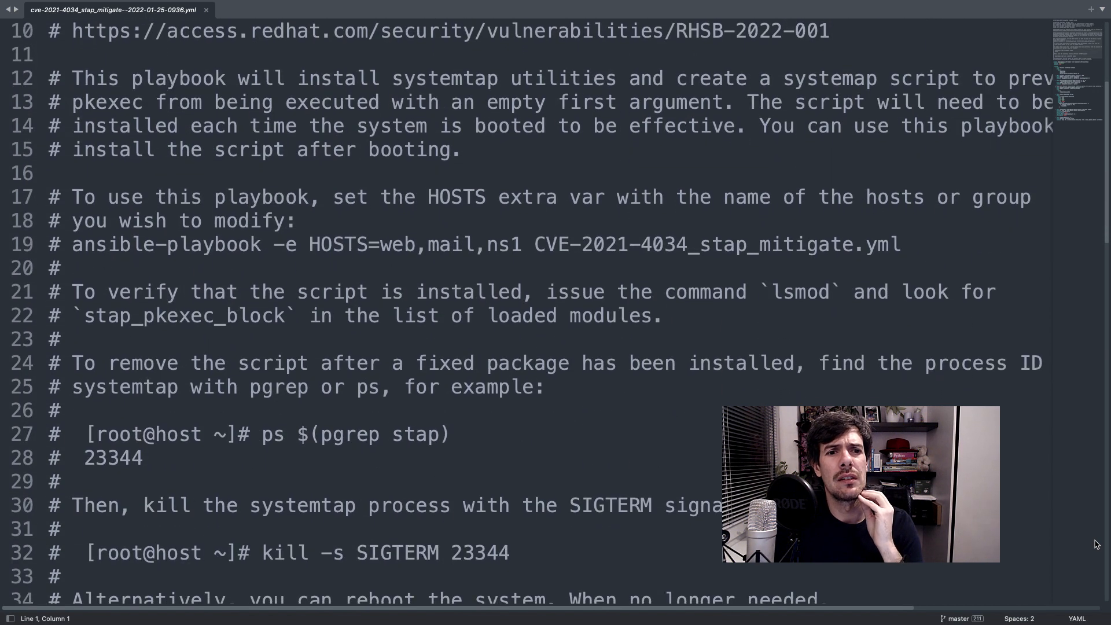
{"action": "scroll", "scroll_direction": "down", "scroll_amount": 3}
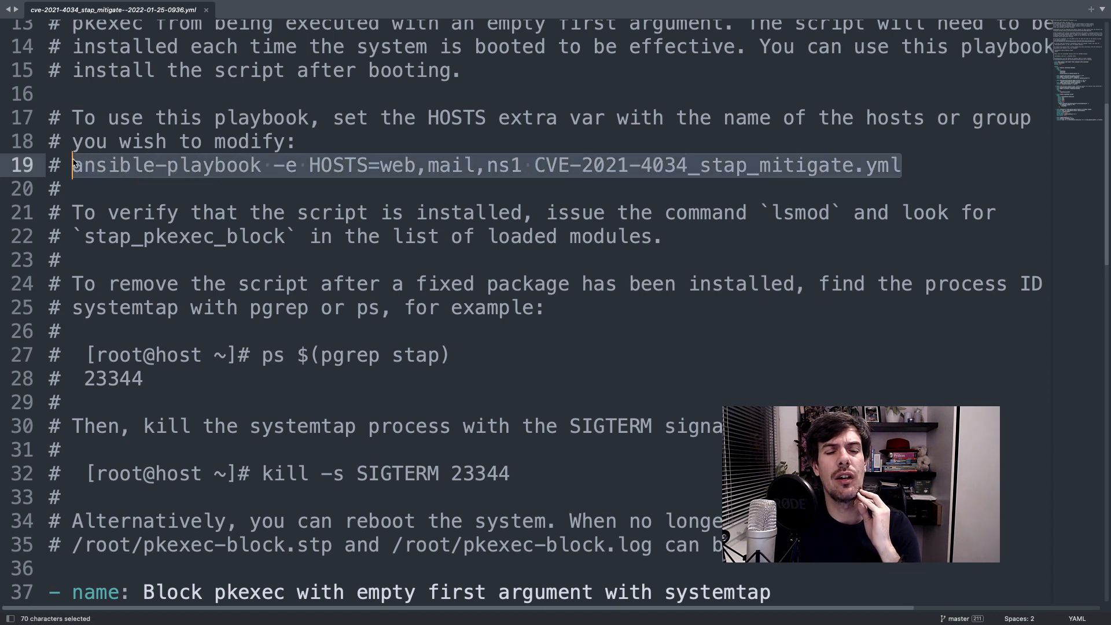
{"action": "left_click", "coordinate": [69, 164]}
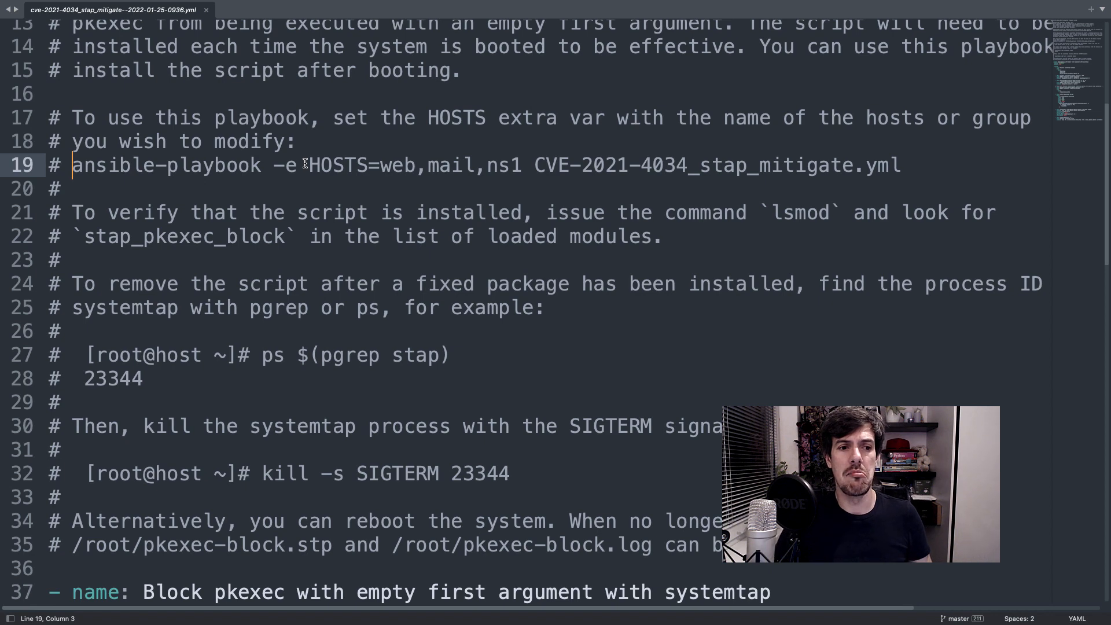
{"action": "scroll", "scroll_direction": "down", "scroll_amount": 3}
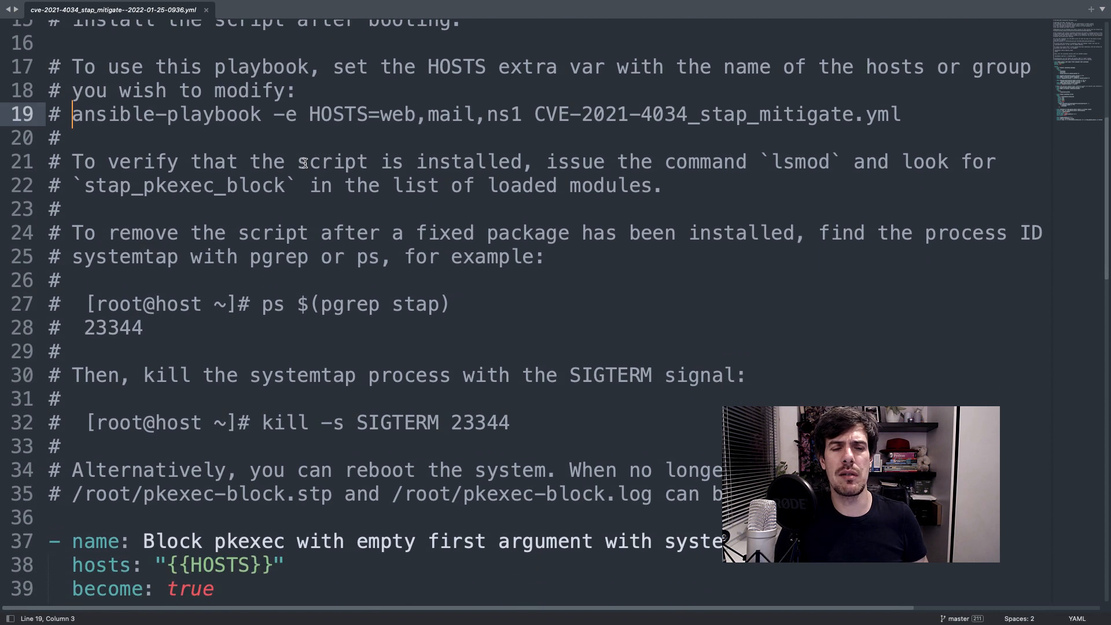
{"action": "scroll", "scroll_direction": "down", "scroll_amount": 3}
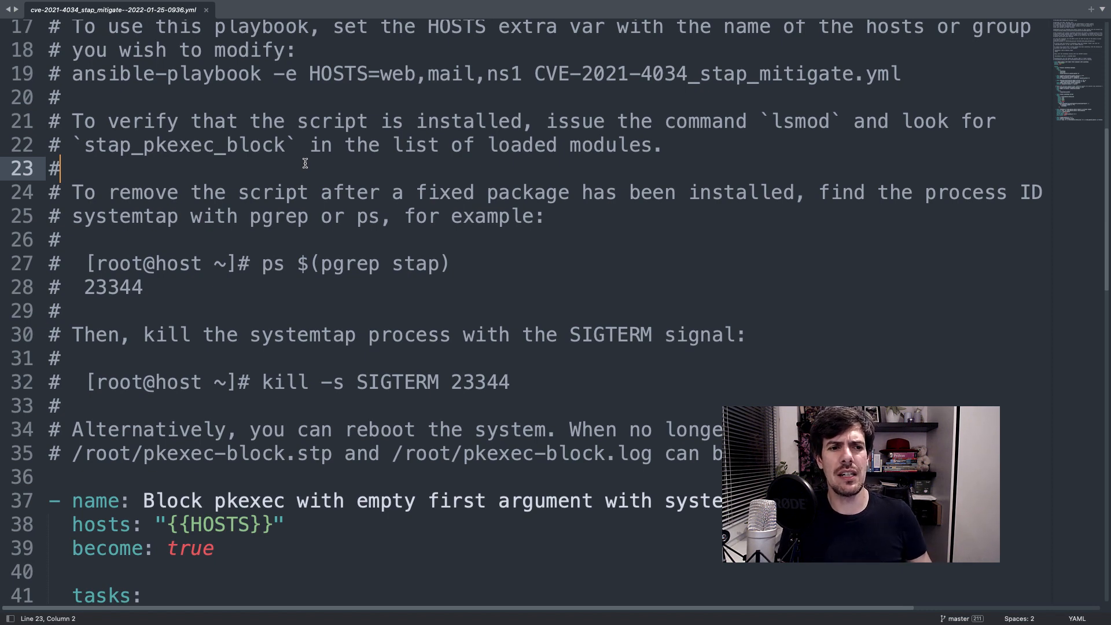
{"action": "scroll", "scroll_direction": "down", "scroll_amount": 3}
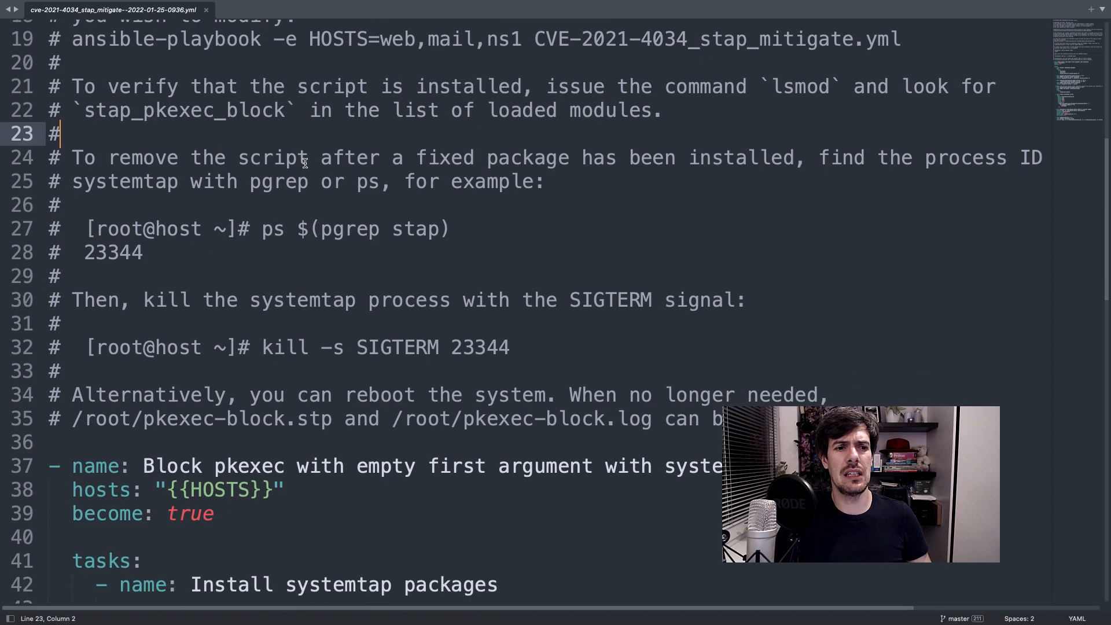
{"action": "scroll", "scroll_direction": "down", "scroll_amount": 3}
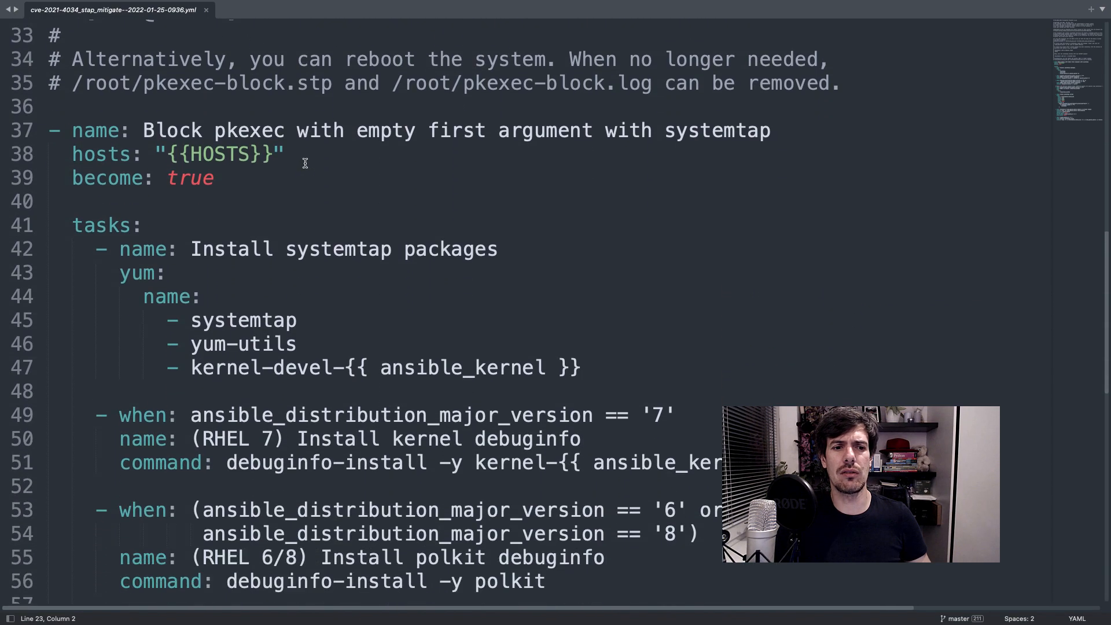
{"action": "scroll", "scroll_direction": "down", "scroll_amount": 3}
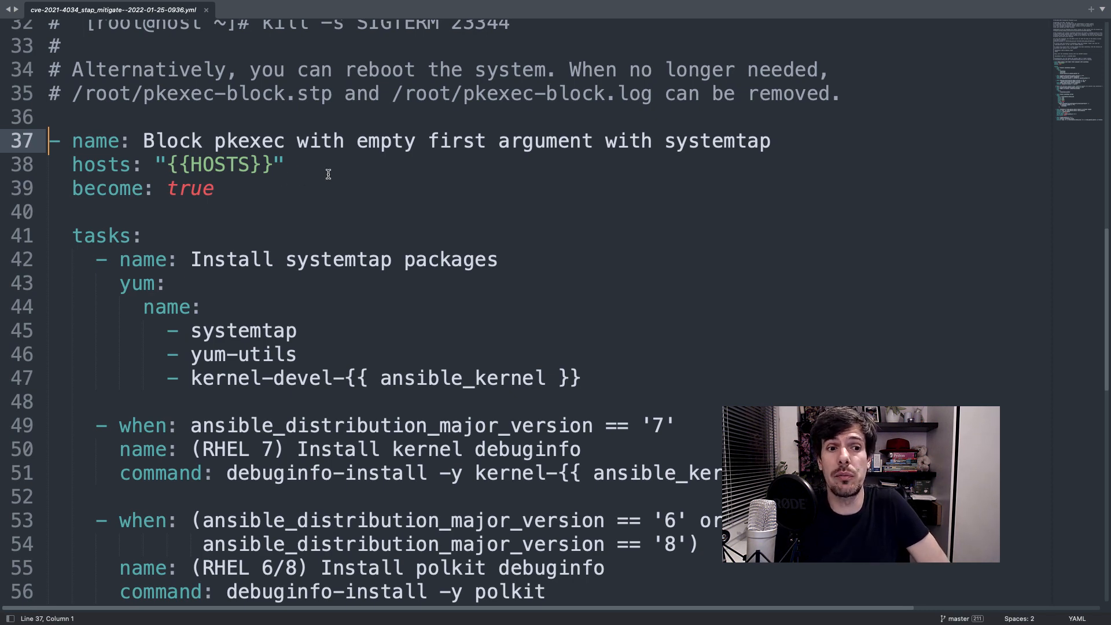
{"action": "scroll", "scroll_direction": "down", "scroll_amount": 3}
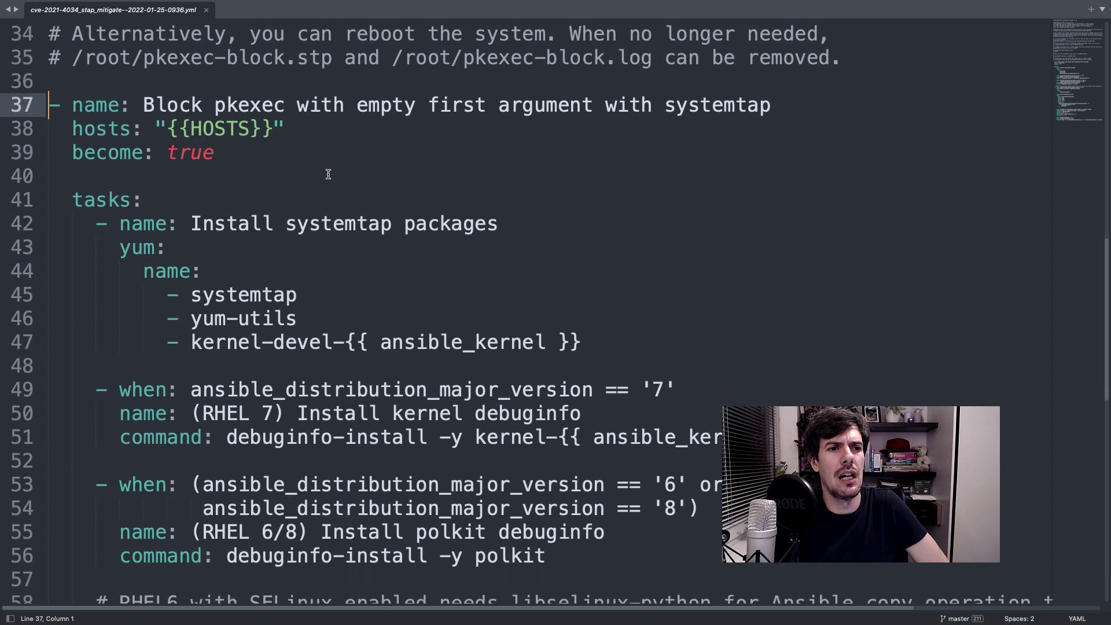
{"action": "scroll", "scroll_direction": "down", "scroll_amount": 3}
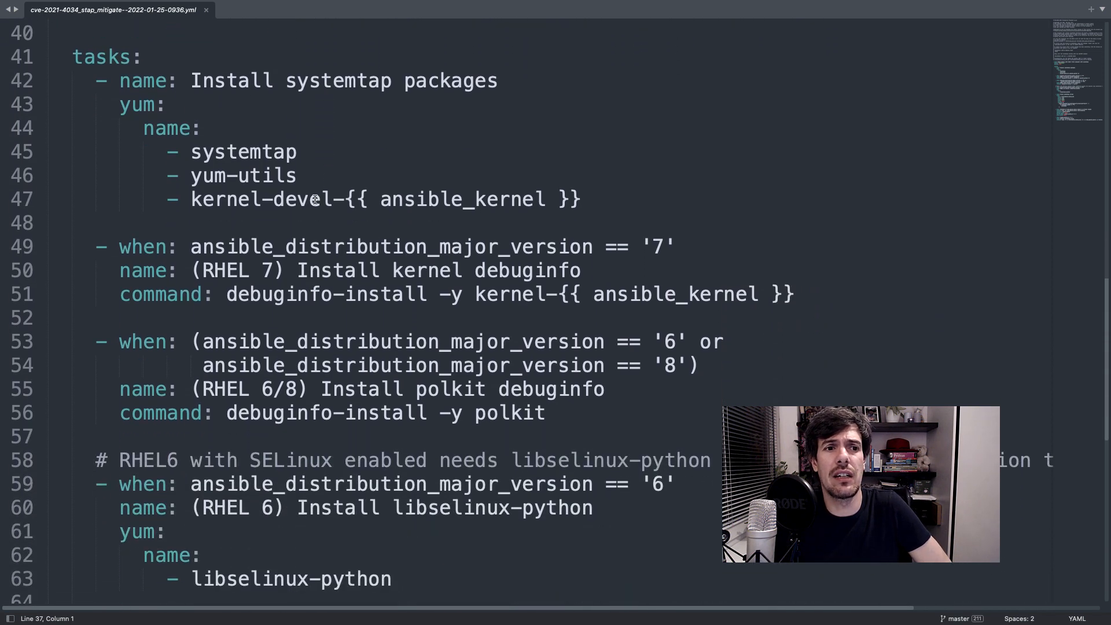
{"action": "left_click", "coordinate": [72, 224]}
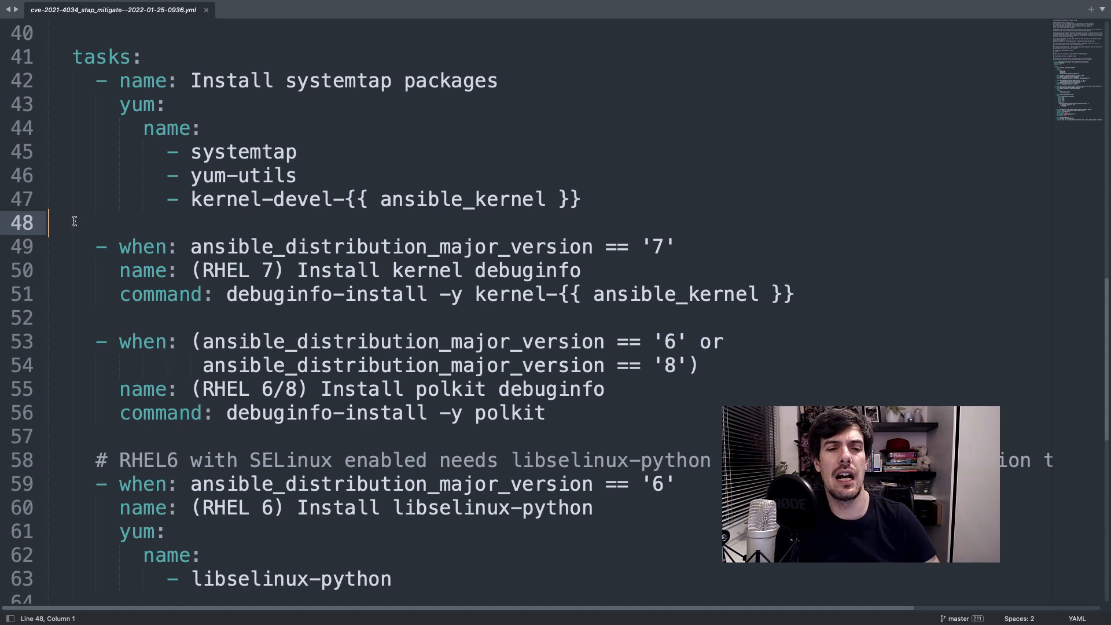
{"action": "scroll", "scroll_direction": "down", "scroll_amount": 3}
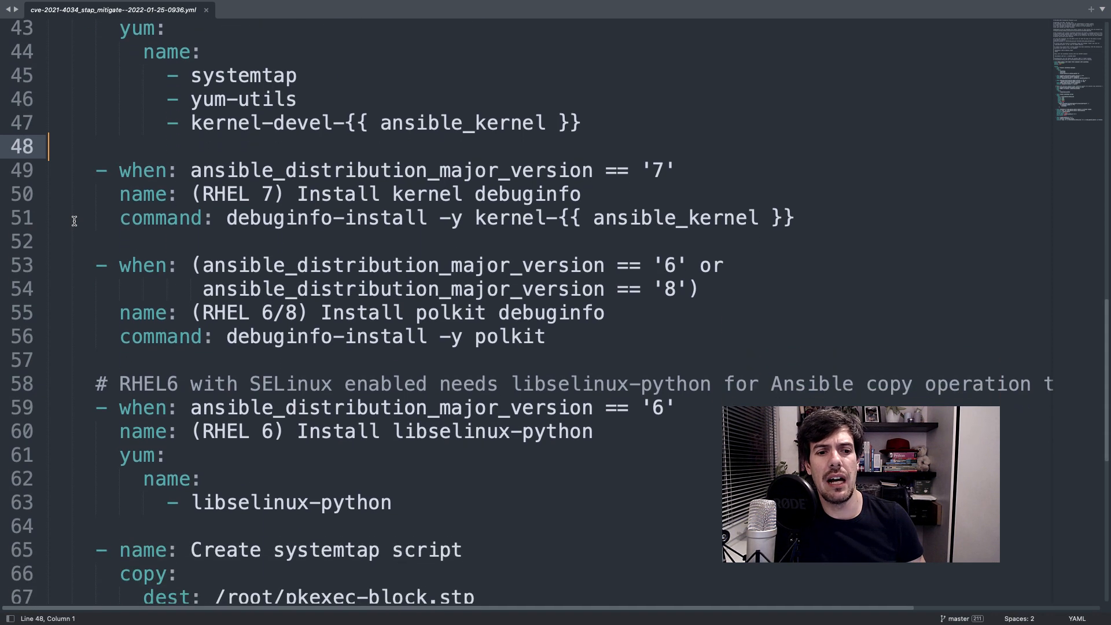
{"action": "scroll", "scroll_direction": "down", "scroll_amount": 3}
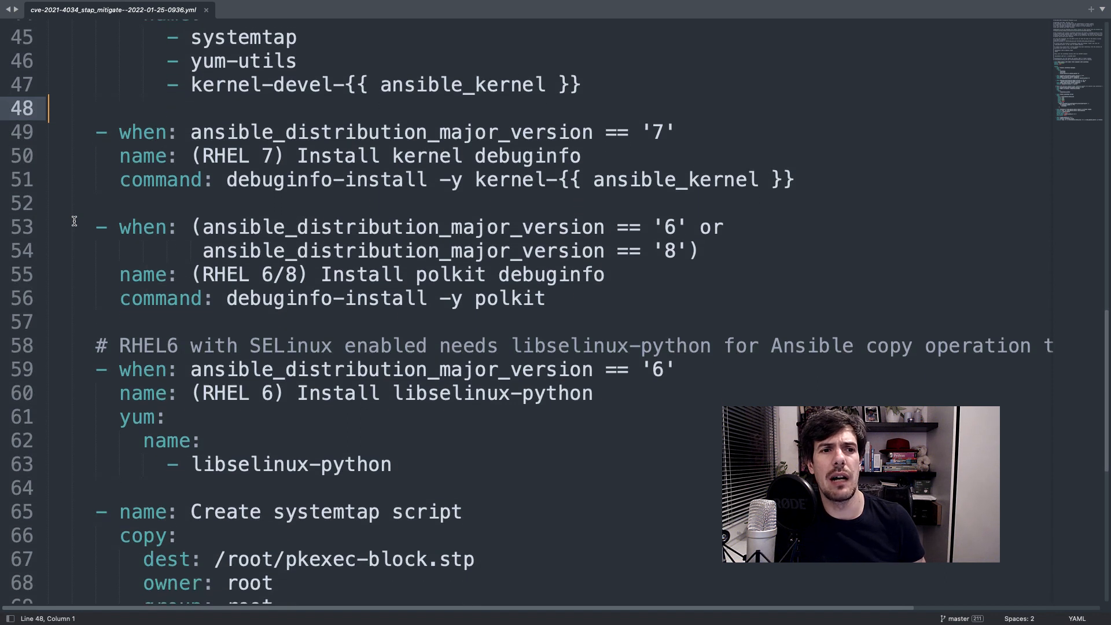
{"action": "scroll", "scroll_direction": "down", "scroll_amount": 3}
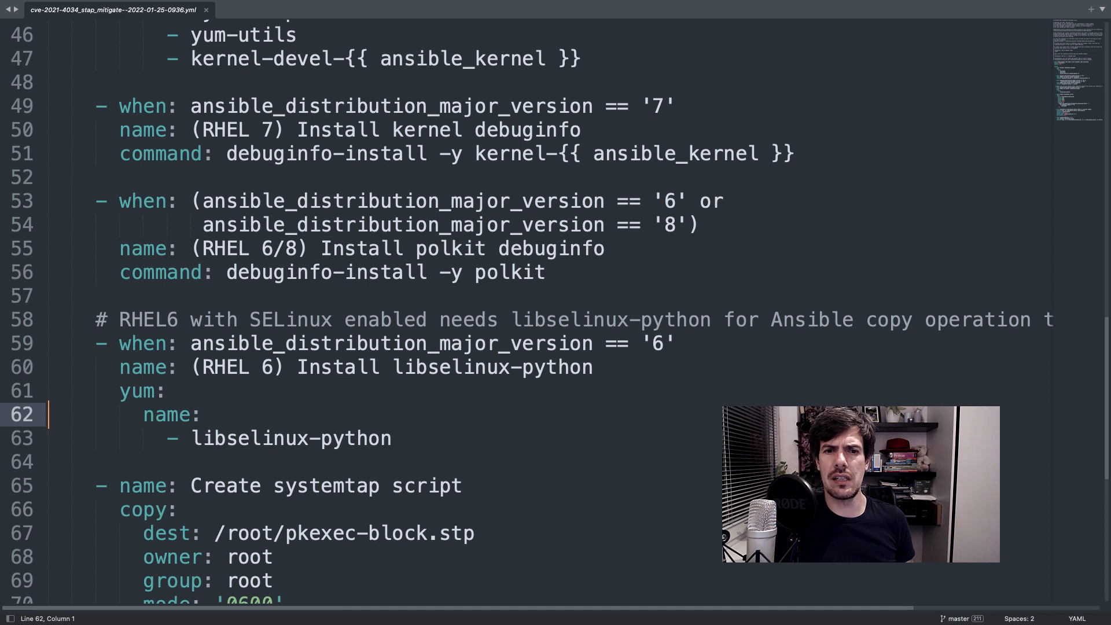
{"action": "scroll", "scroll_direction": "down", "scroll_amount": 3}
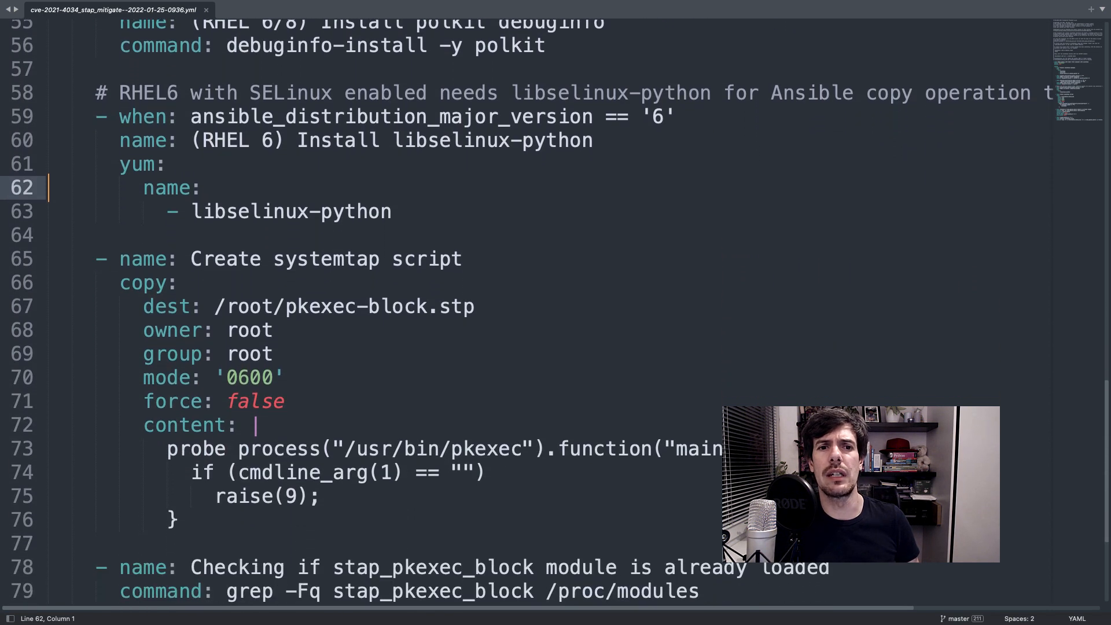
{"action": "scroll", "scroll_direction": "down", "scroll_amount": 3}
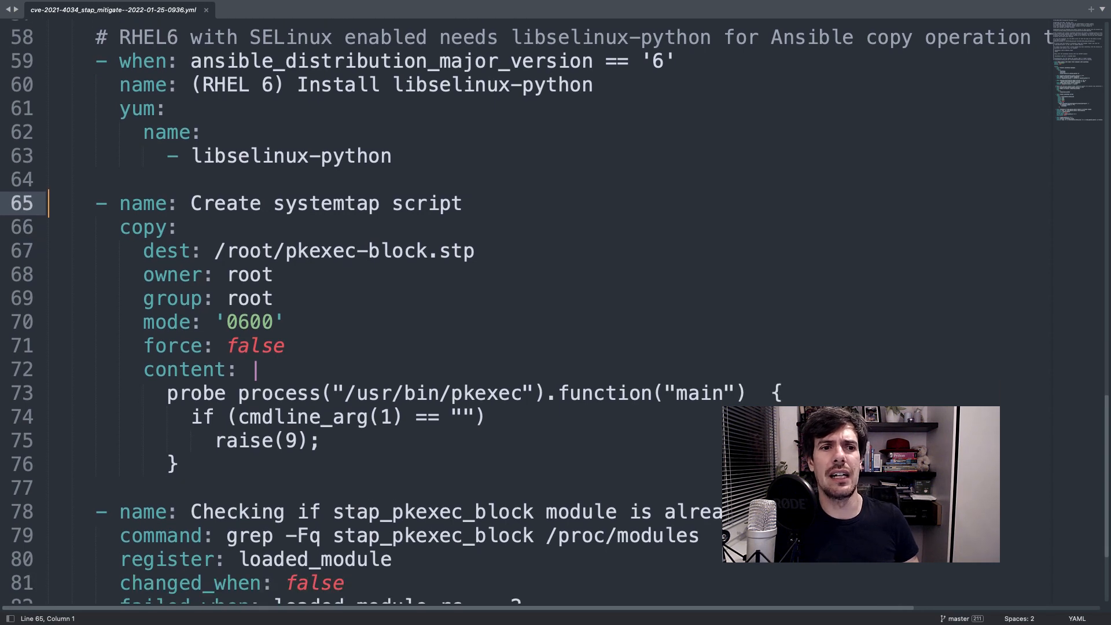
{"action": "scroll", "scroll_direction": "down", "scroll_amount": 3}
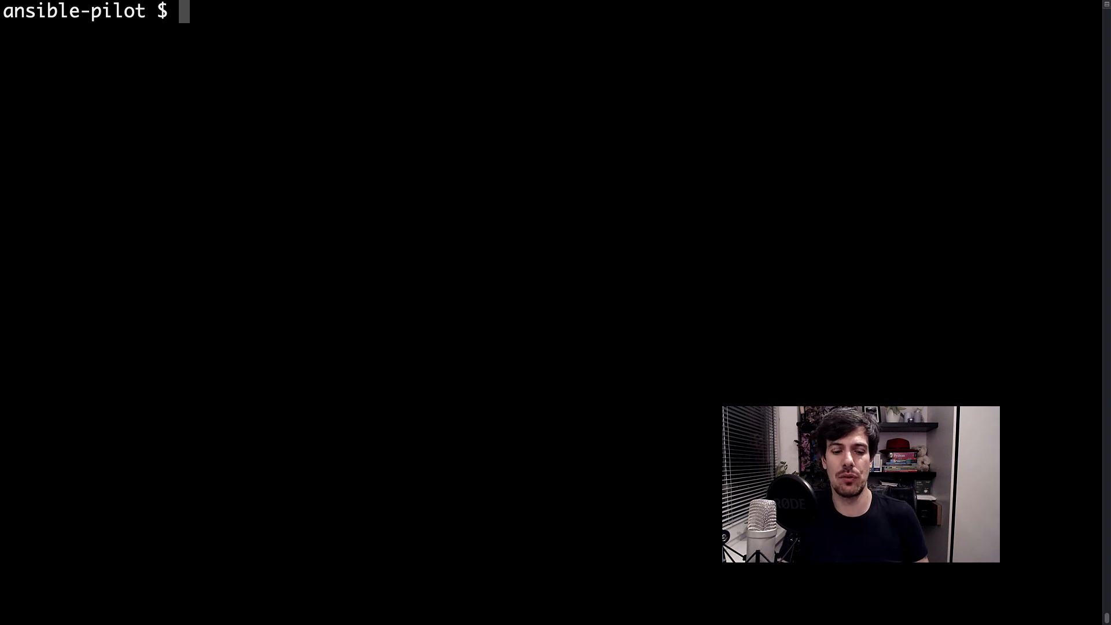
Step: SSH to demo.example.com as devops and become root with sudo su
{"action": "type", "text": "ssh"}
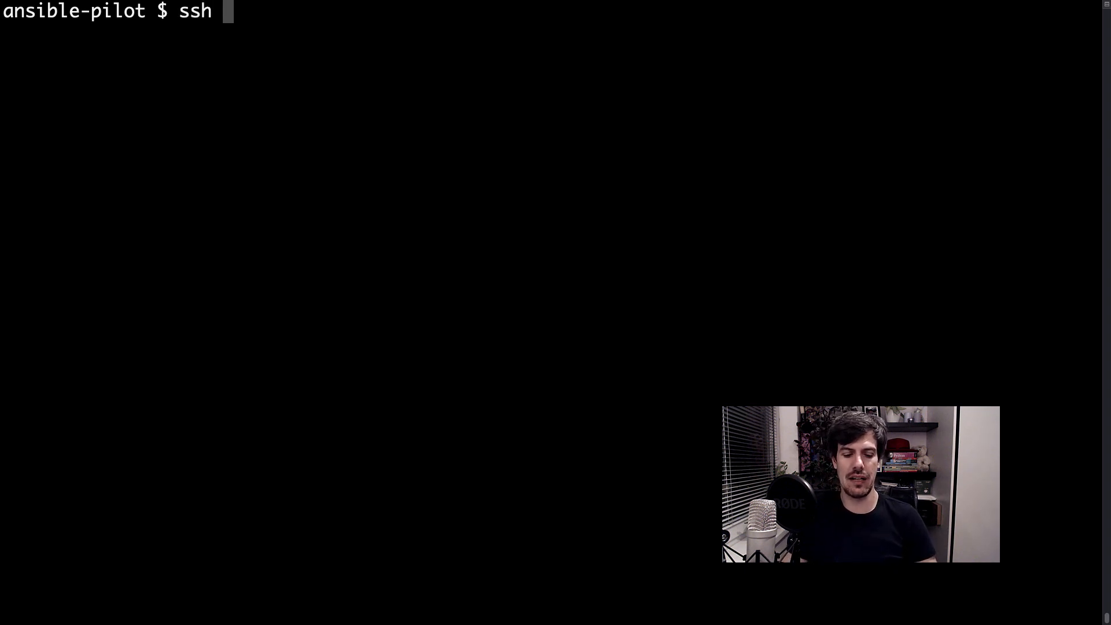
{"action": "type", "text": "devops"}
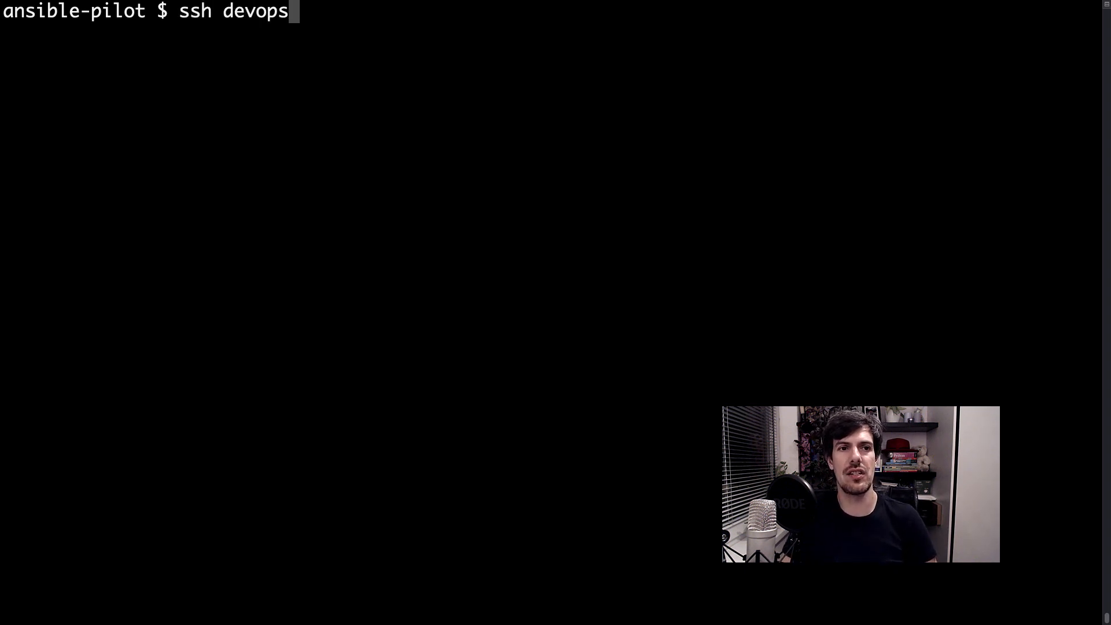
{"action": "type", "text": "@demo.example.com"}
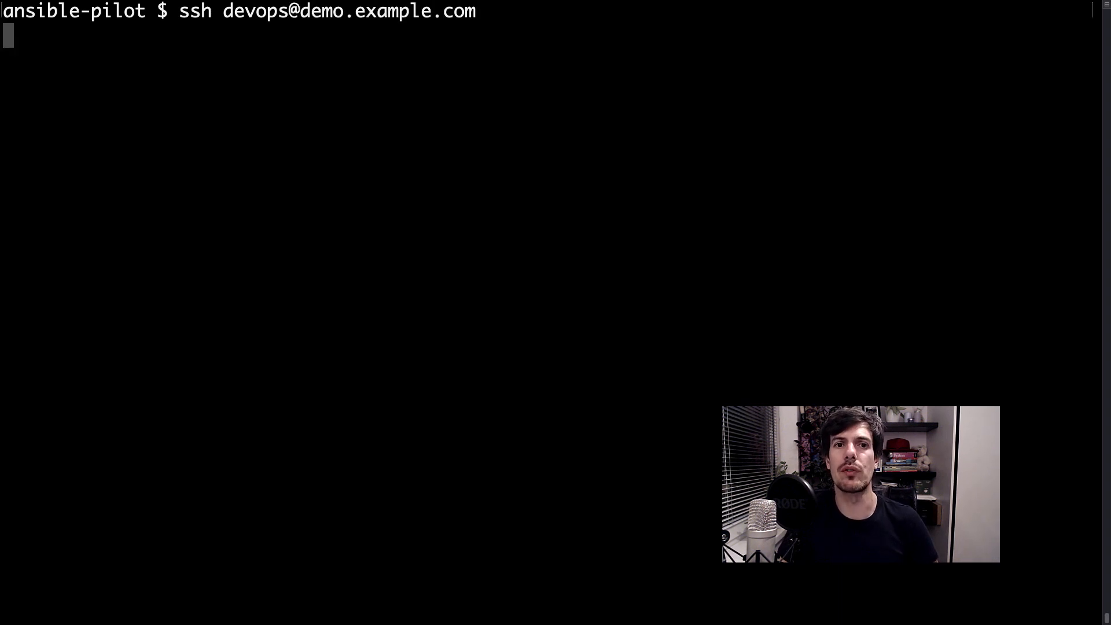
{"action": "type", "text": "sudo su"}
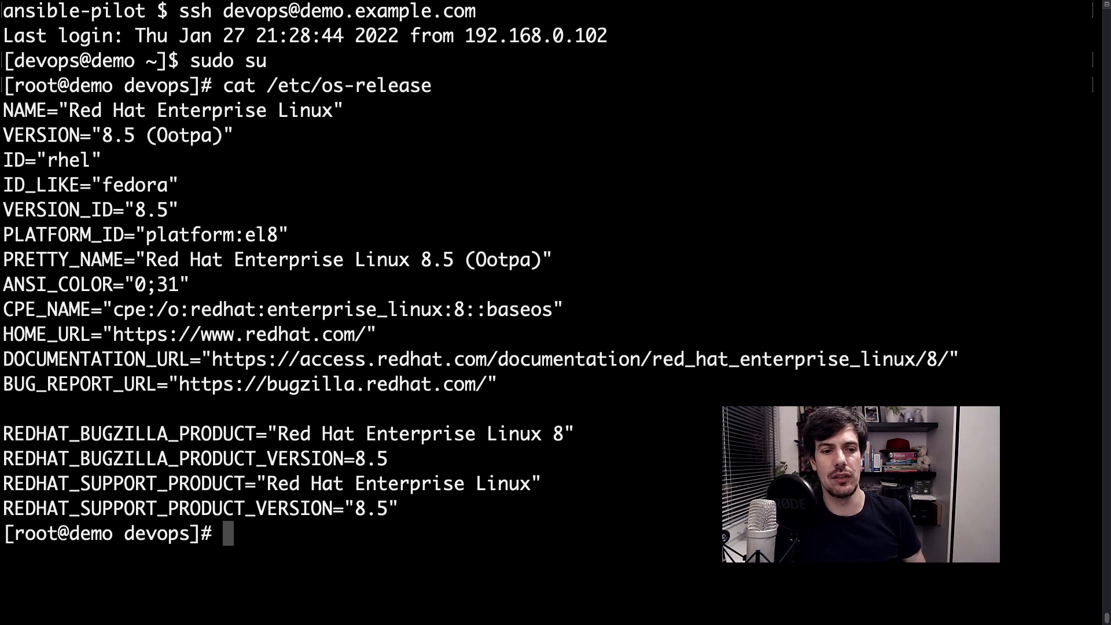
Step: Check lsmod | grep stap_pkexec_block shows no module loaded, then exit twice to the local prompt
{"action": "type", "text": "ls m"}
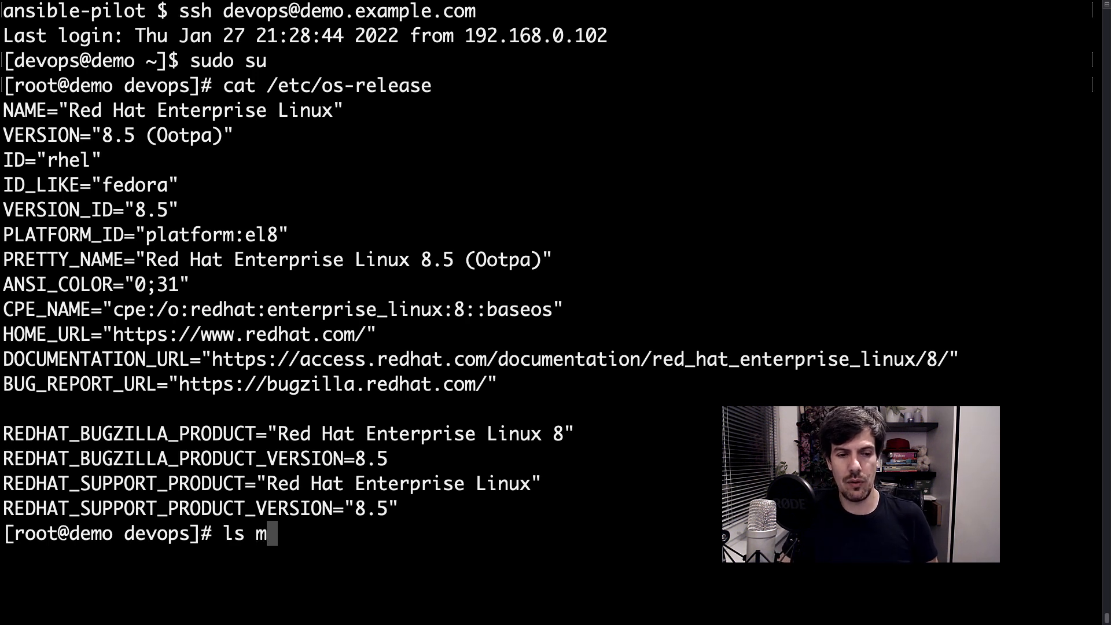
{"action": "type", "text": "smod"}
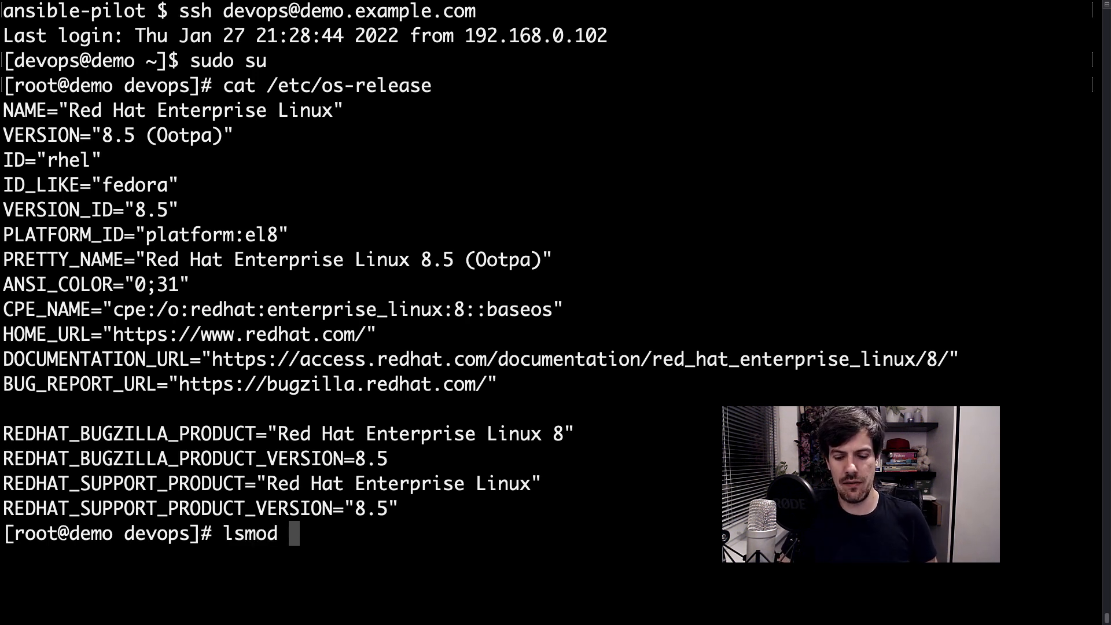
{"action": "type", "text": "| grep stap_pkexec_block"}
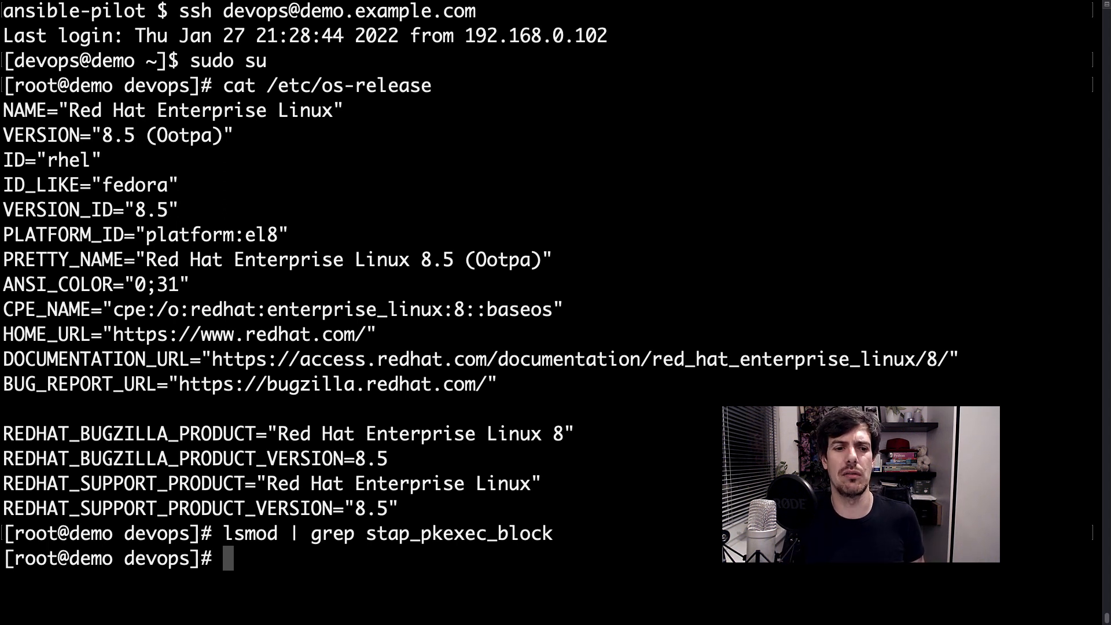
{"action": "type", "text": "exit"}
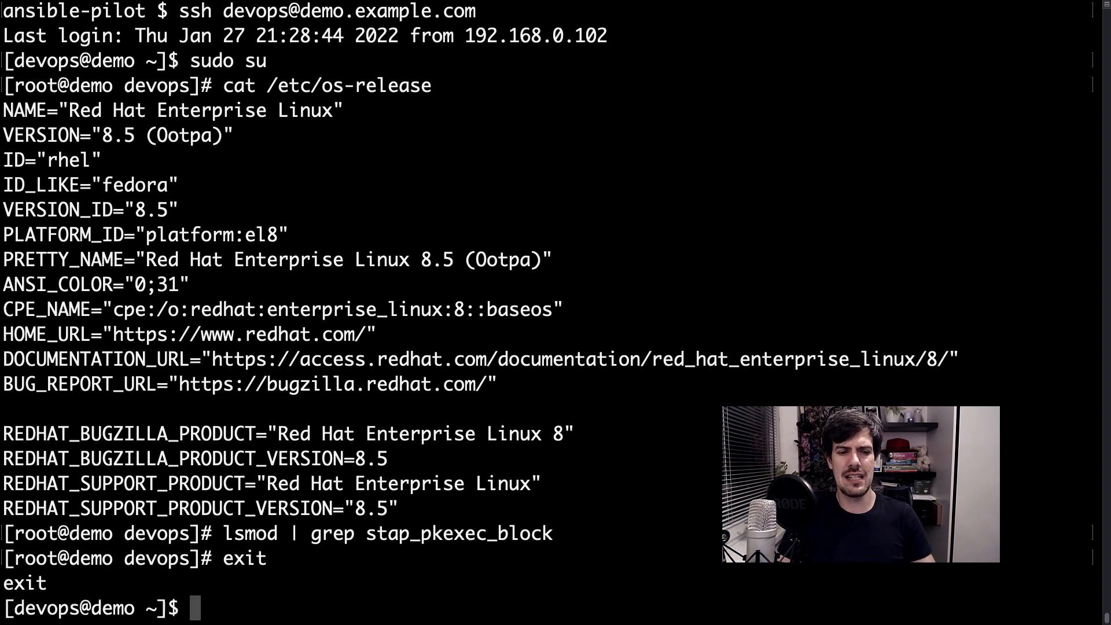
{"action": "type", "text": "exit"}
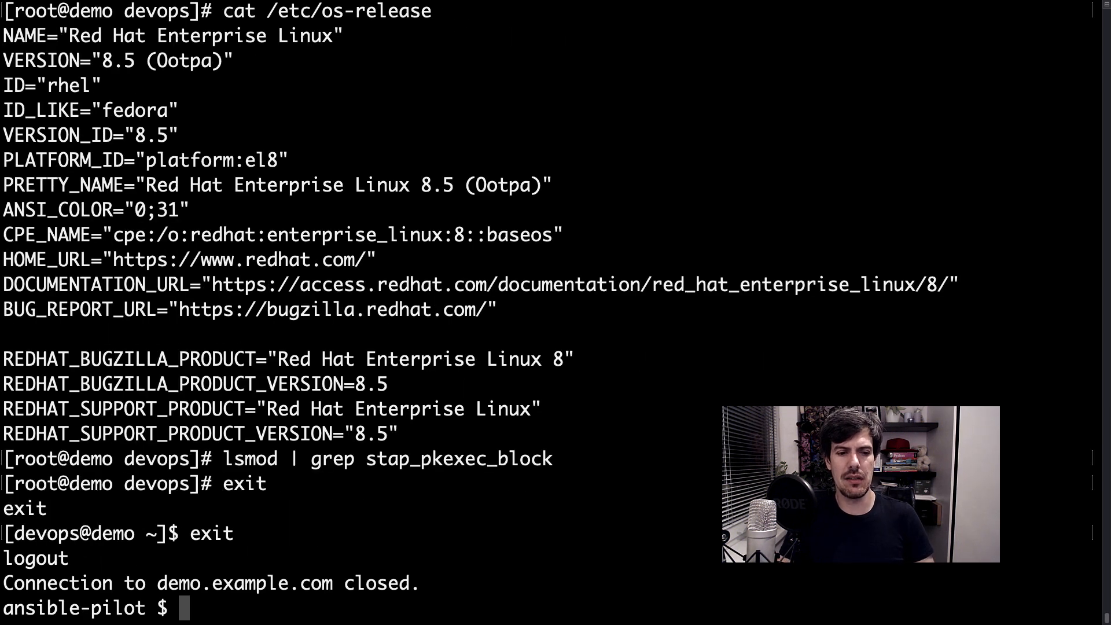
Step: Run ansible-playbook -i virtualmachines/demo/inventory -e "HOSTS=demo.example.com" with cve-2021-4034_stap_mitigate--2022-01-25-0936.yml
{"action": "type", "text": "ansible-playbook"}
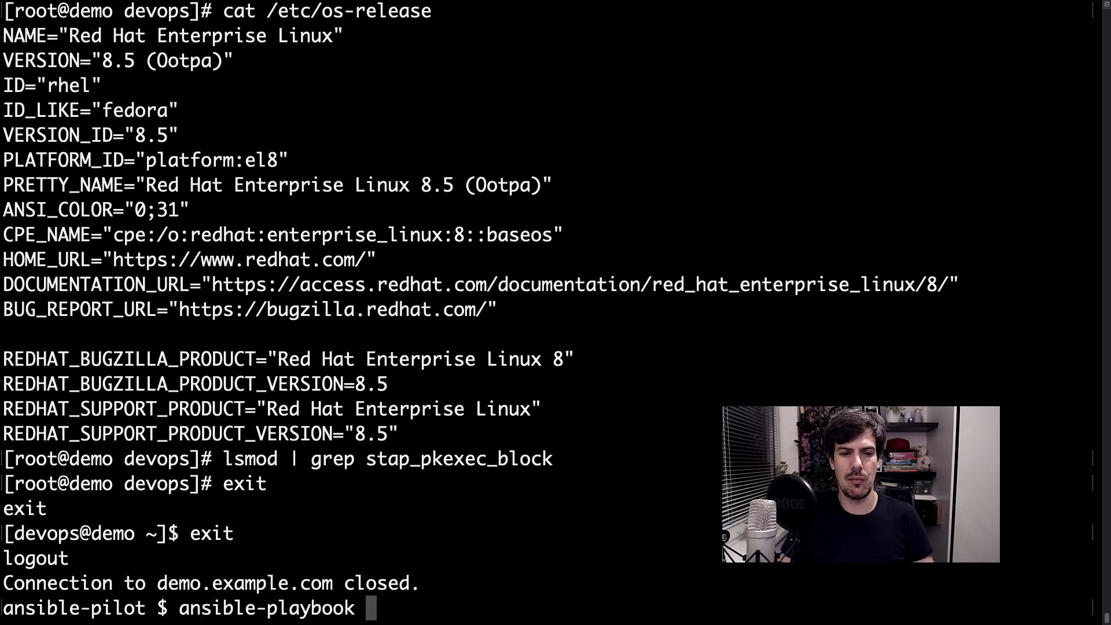
{"action": "type", "text": "-i virtualmachines/demo/"}
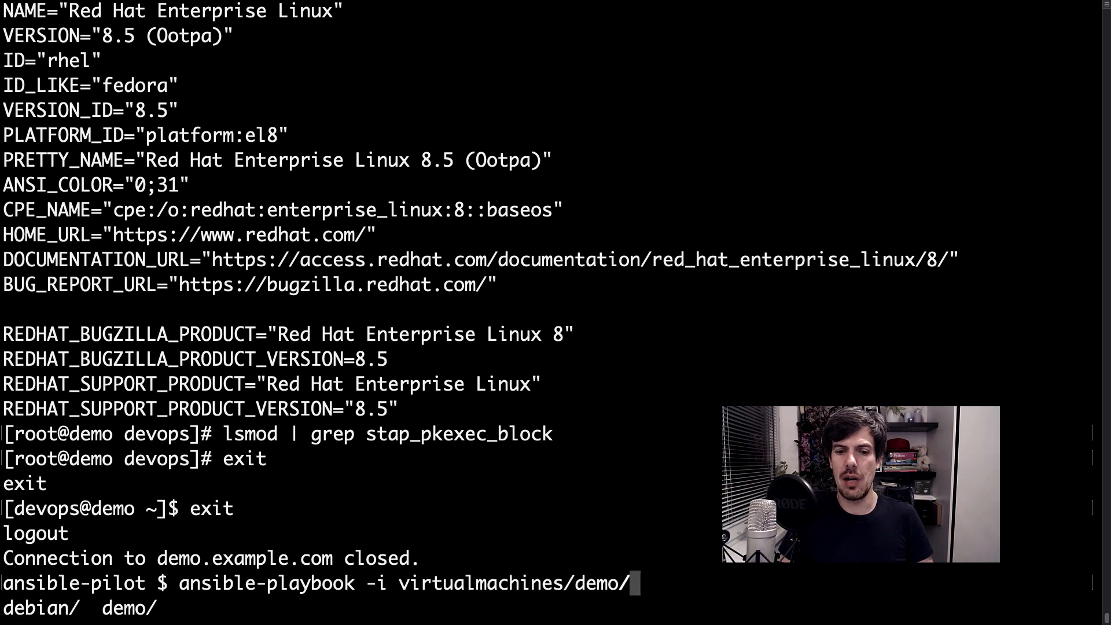
{"action": "type", "text": "inventory"}
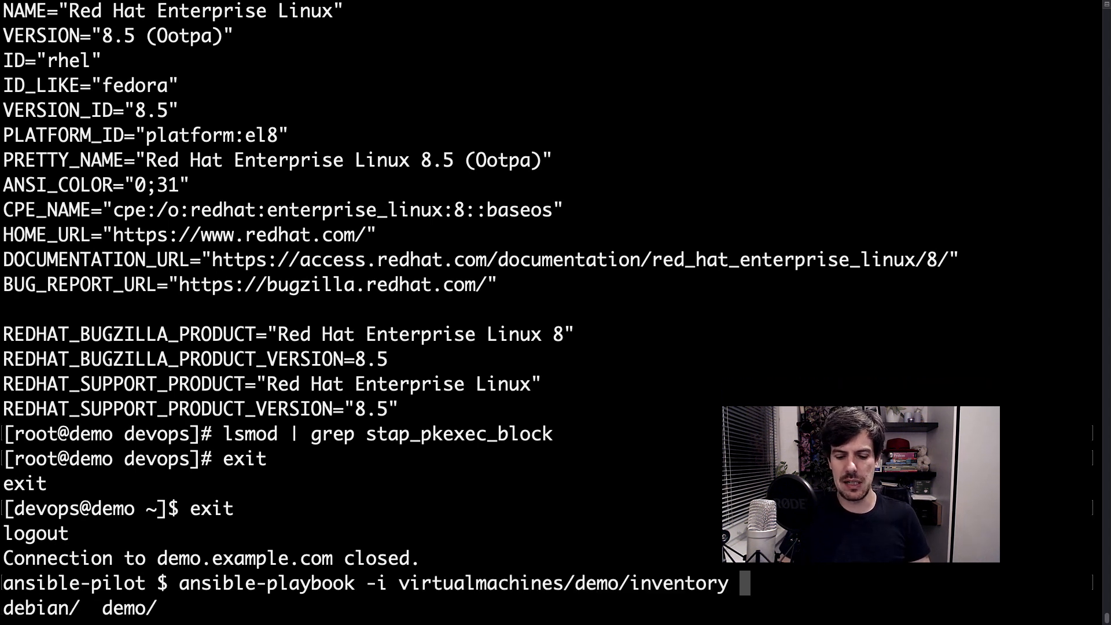
{"action": "type", "text": "-e"}
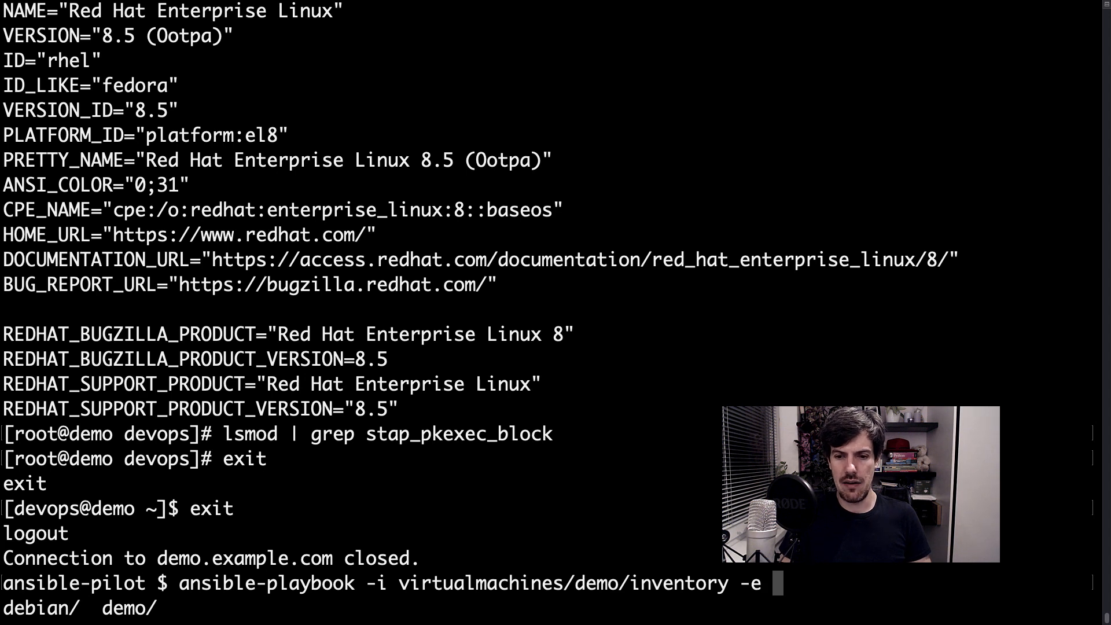
{"action": "type", "text": "\"\""}
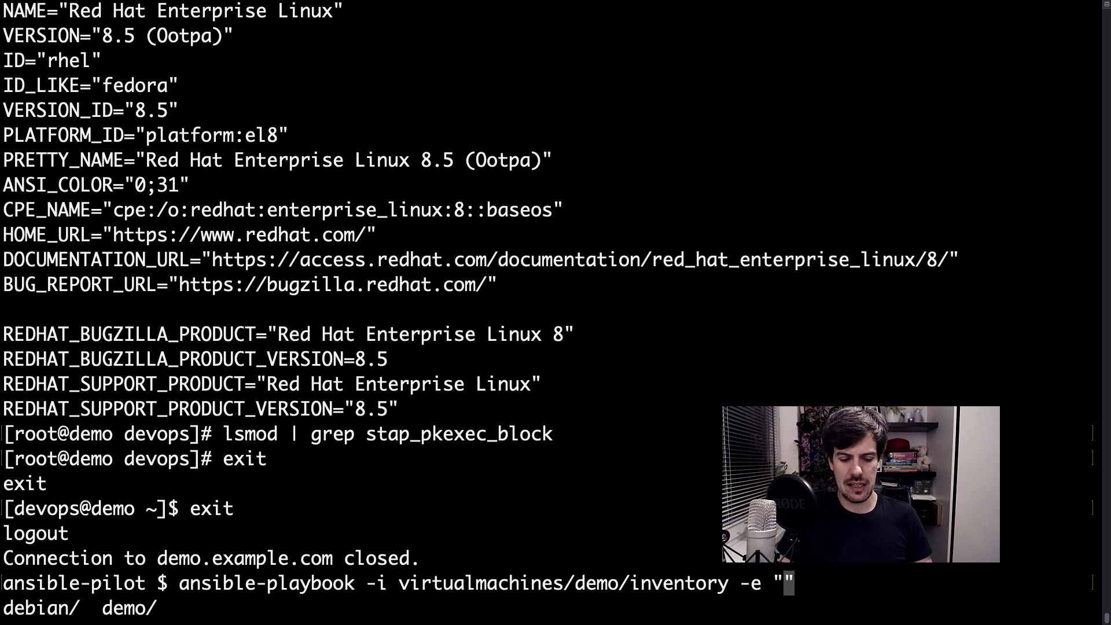
{"action": "type", "text": "HOSTS="}
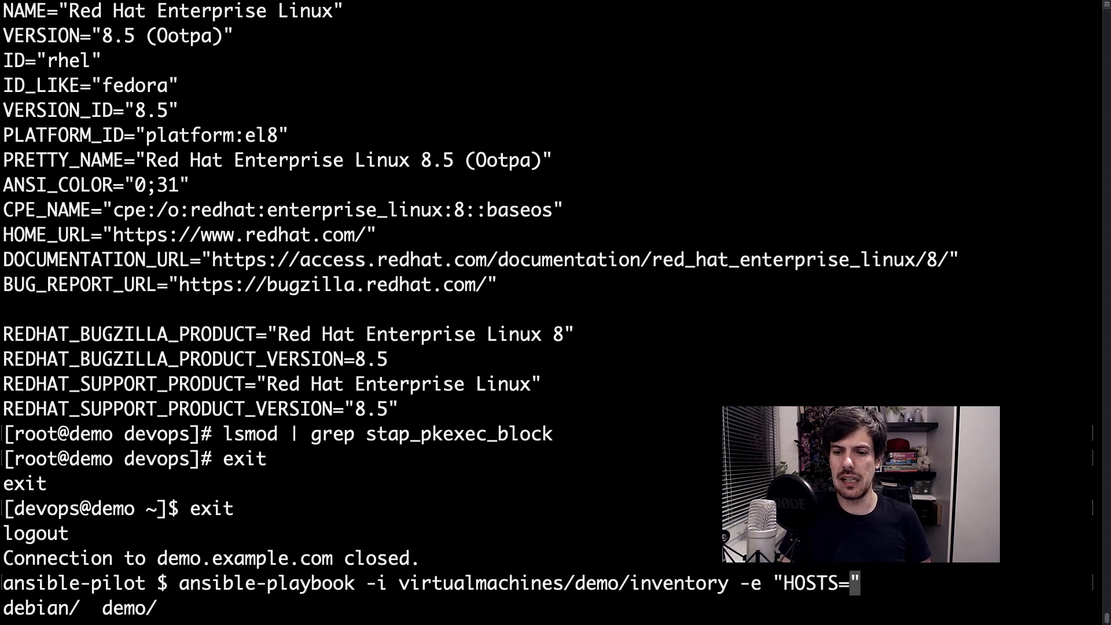
{"action": "type", "text": "demo.example.com"}
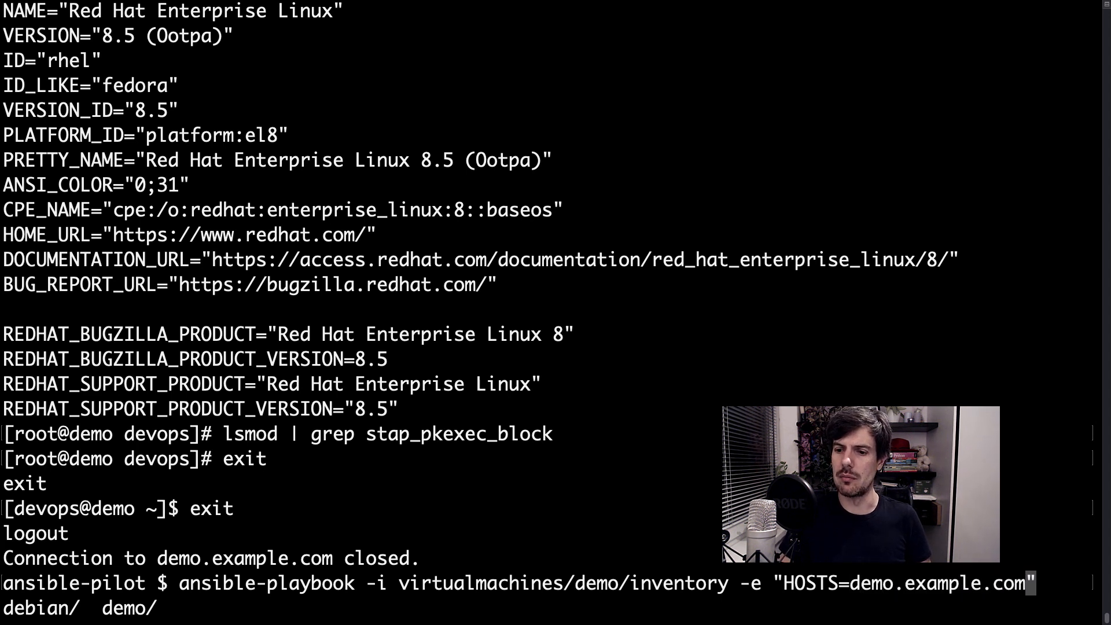
{"action": "type", "text": "cve-2021-4034/cve-2021-4034_stap_mitigate--2022-01-25-0936.yml"}
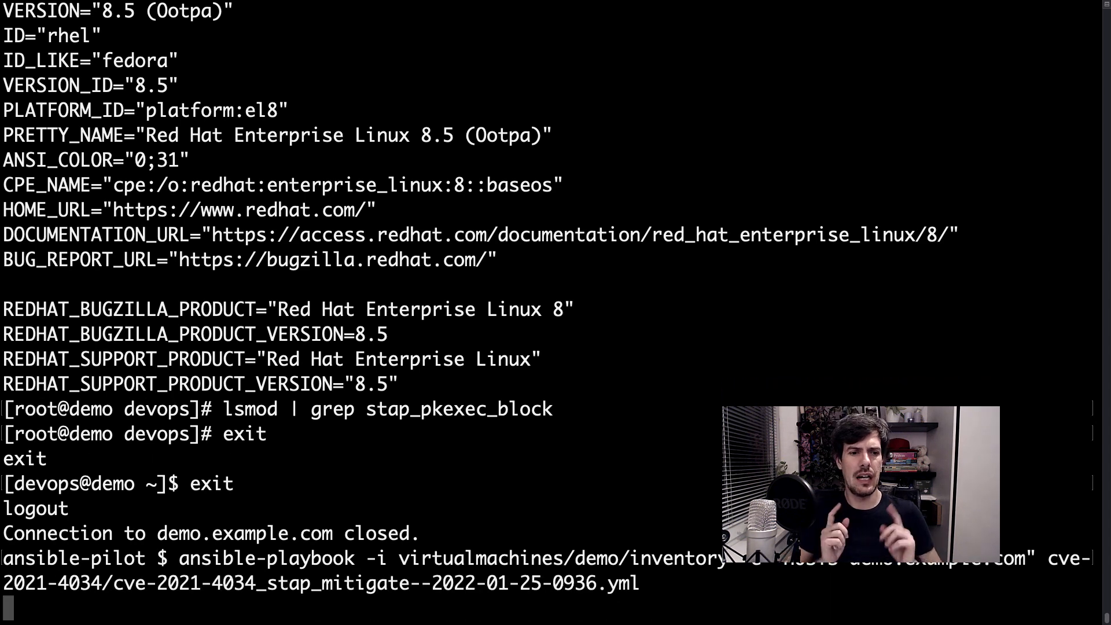
{"action": "key", "text": "Return"}
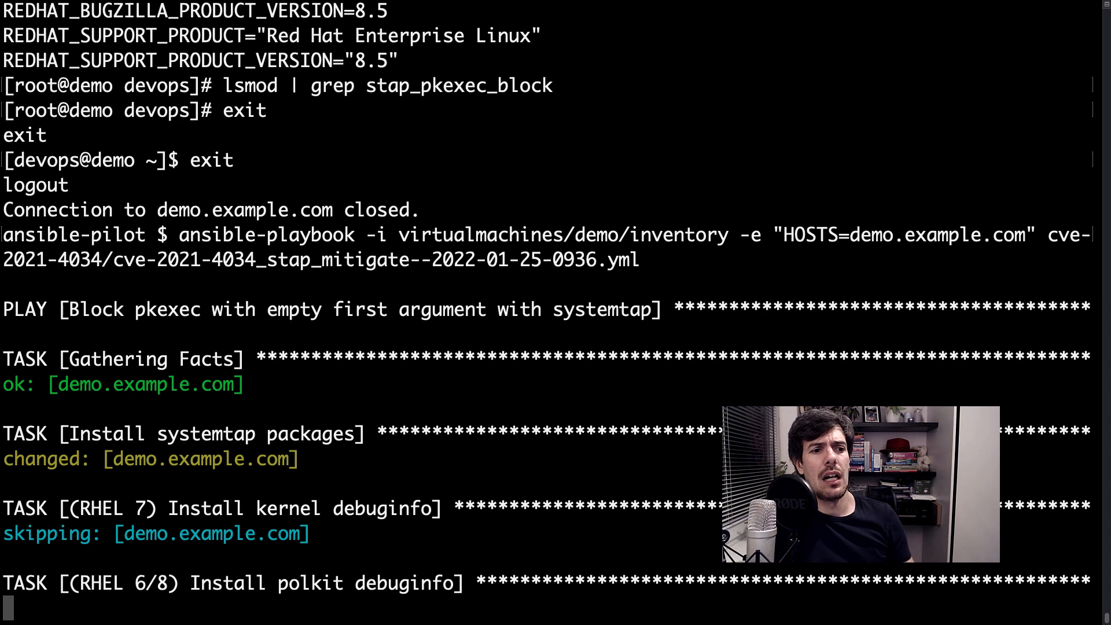
Step: Scroll the playbook output to its recap: ok=6, changed=4, unreachable=0 on demo.example.com
{"action": "scroll", "scroll_direction": "down", "scroll_amount": 3}
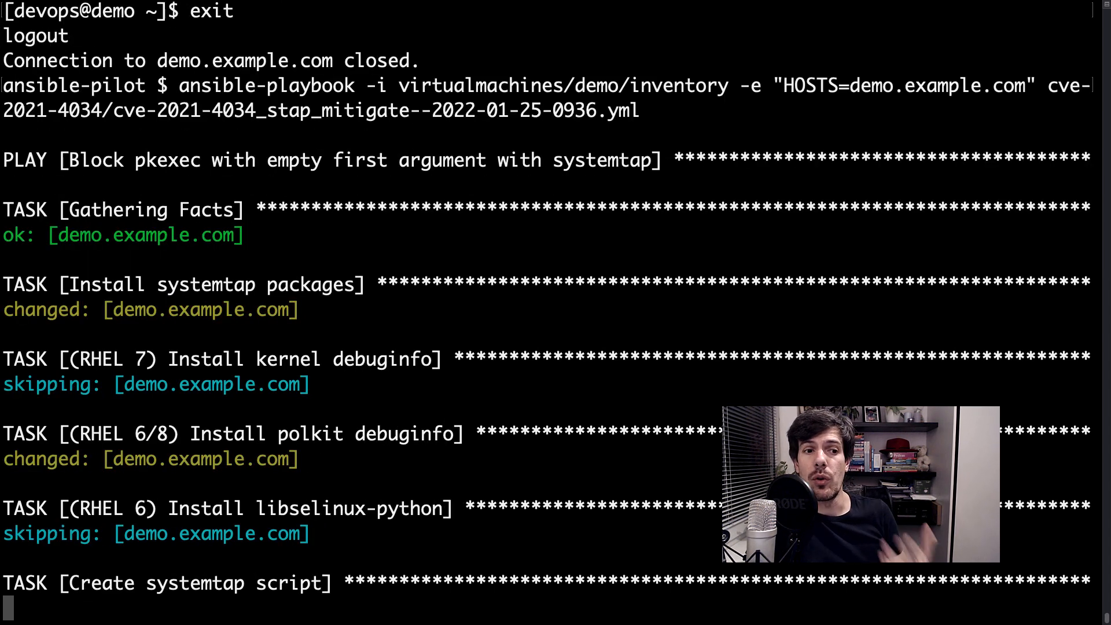
{"action": "scroll", "scroll_direction": "down", "scroll_amount": 3}
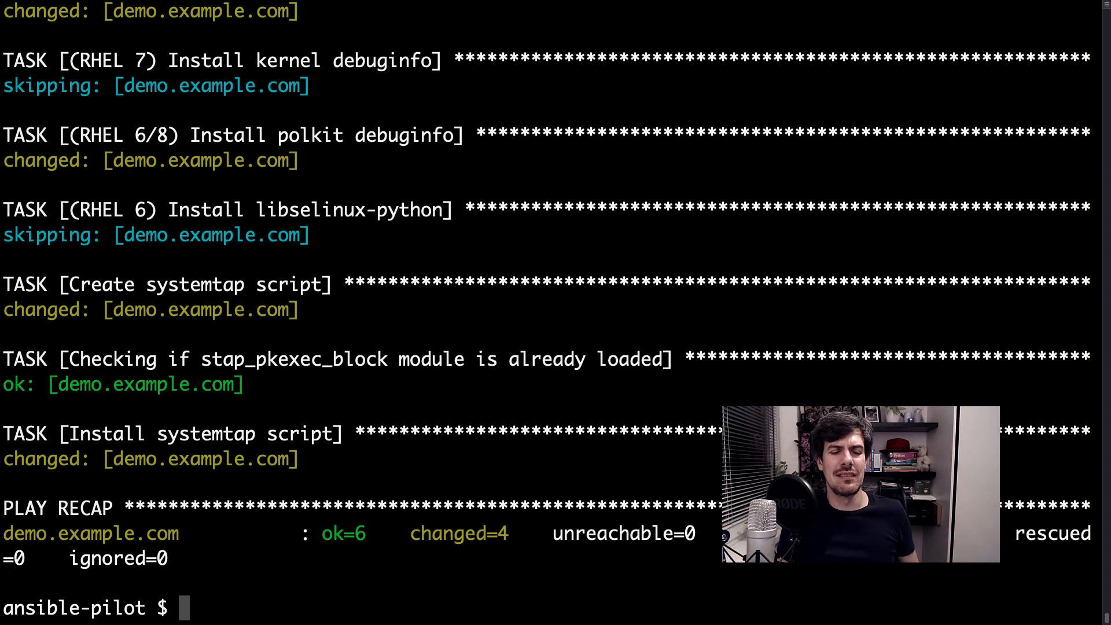
Step: Back on the demo host as root, list /root/ with ls -al
{"action": "type", "text": "ansible-playbook -i virtualmachines/demo/inventory -e \"HOSTS=demo.example.com\" cve-2021-4034/cve-2021-4034_stap_mitigate--2022-01-25-0936.yml"}
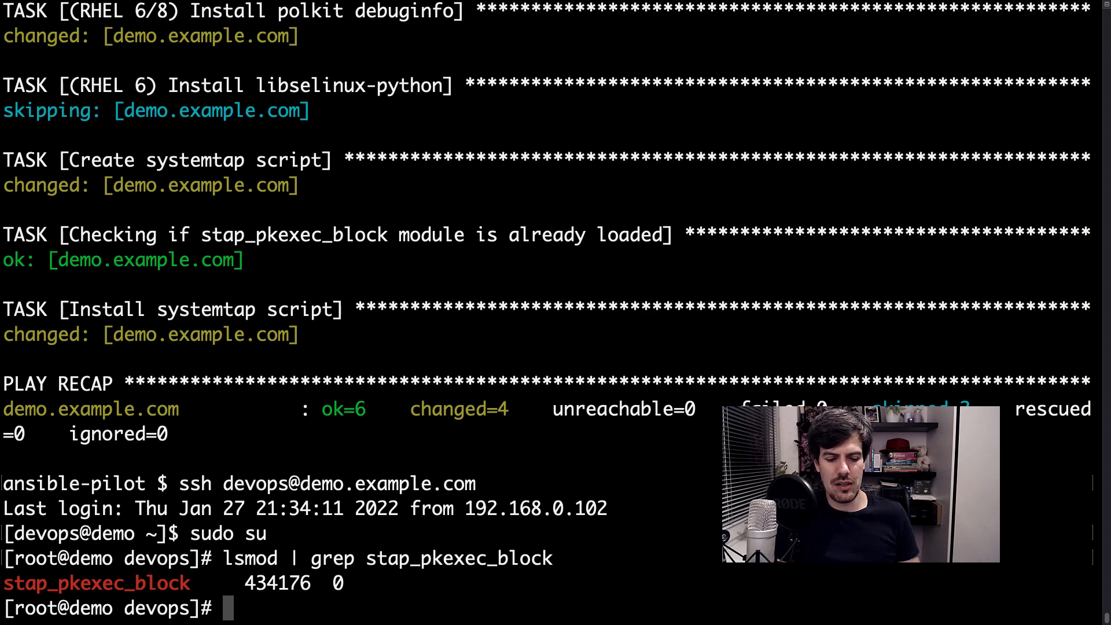
{"action": "type", "text": "ls -al /"}
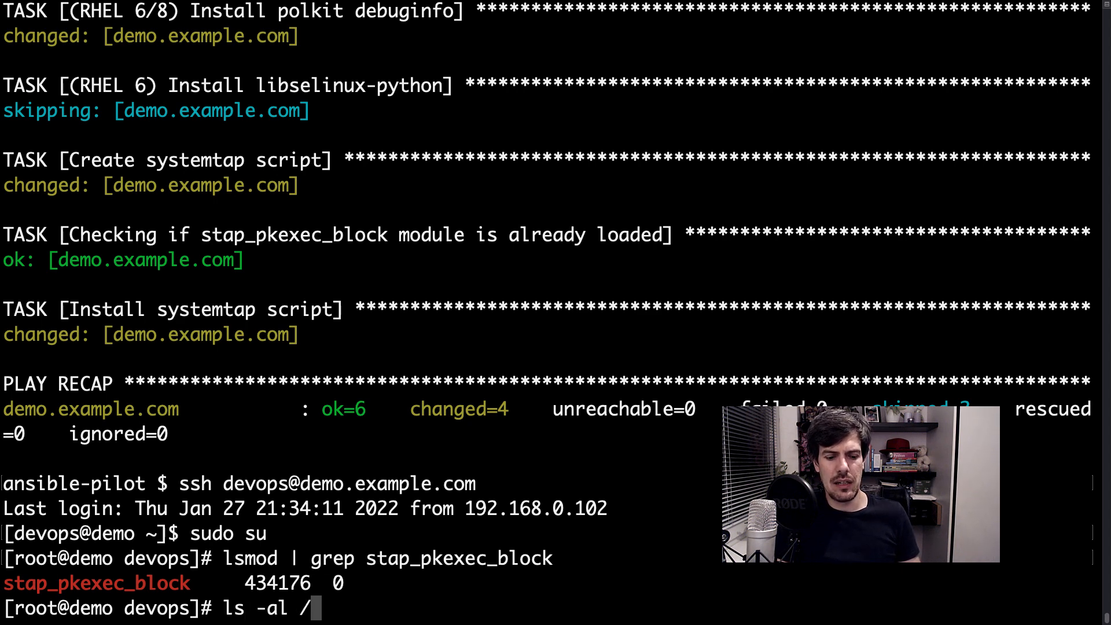
{"action": "key", "text": "Return"}
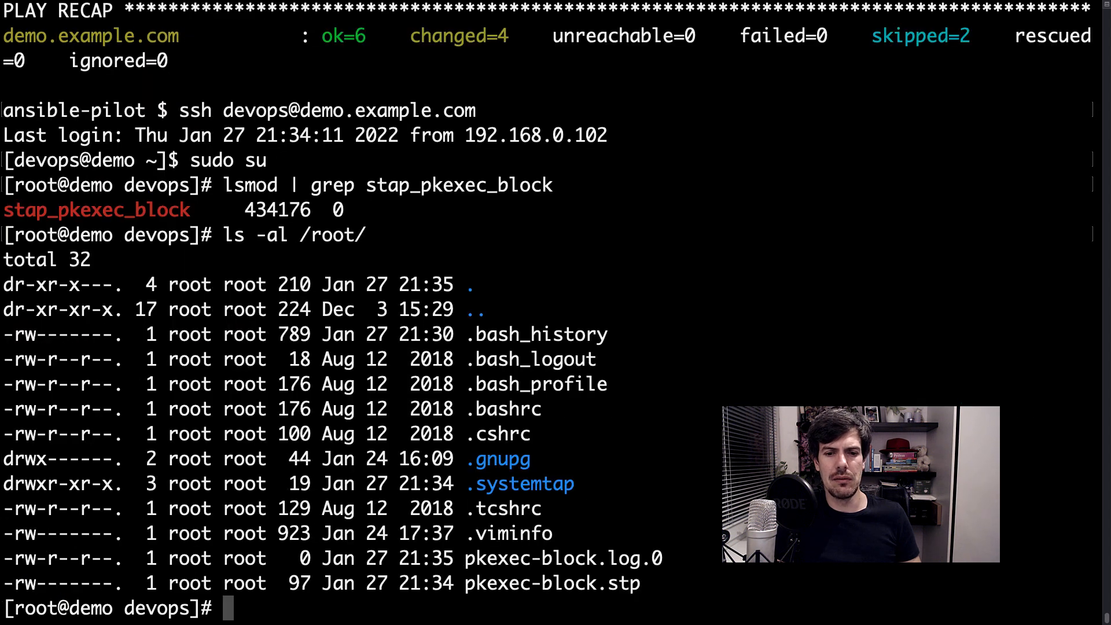
Step: List /root/pkexec-block.* to confirm pkexec-block.stp and pkexec-block.log.0 exist
{"action": "type", "text": "ls -al /root/p"}
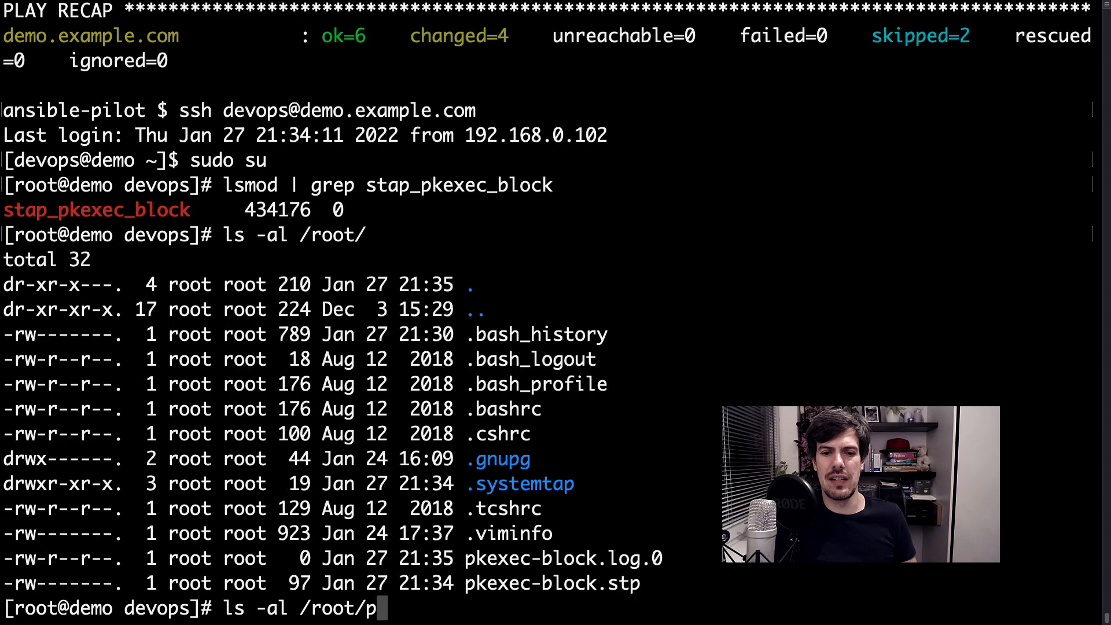
{"action": "type", "text": "kexec-block.*"}
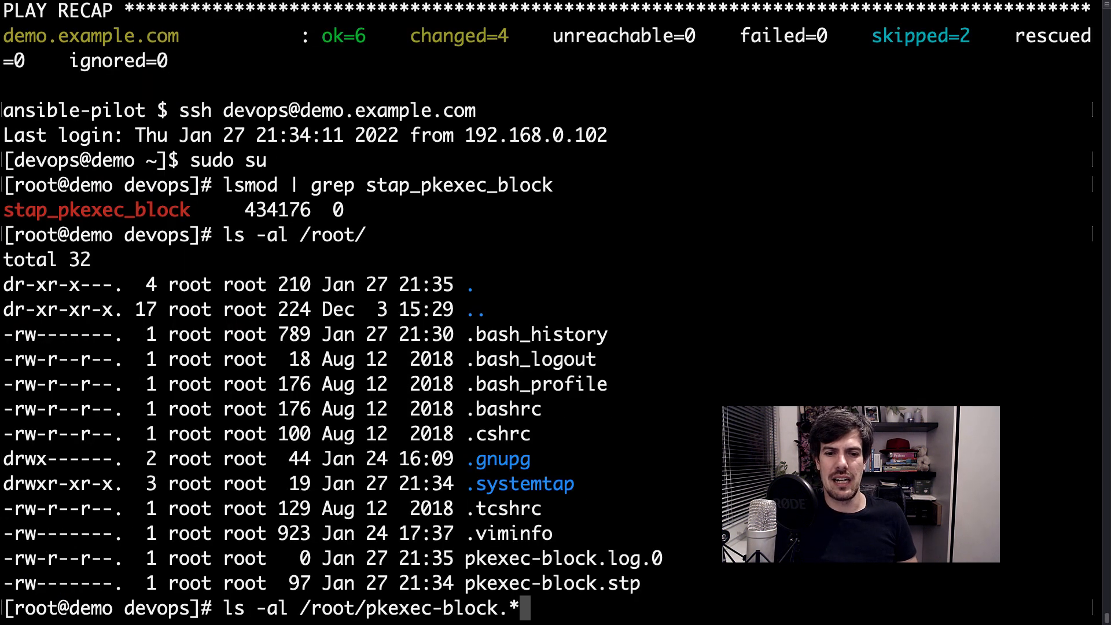
{"action": "key", "text": "Return"}
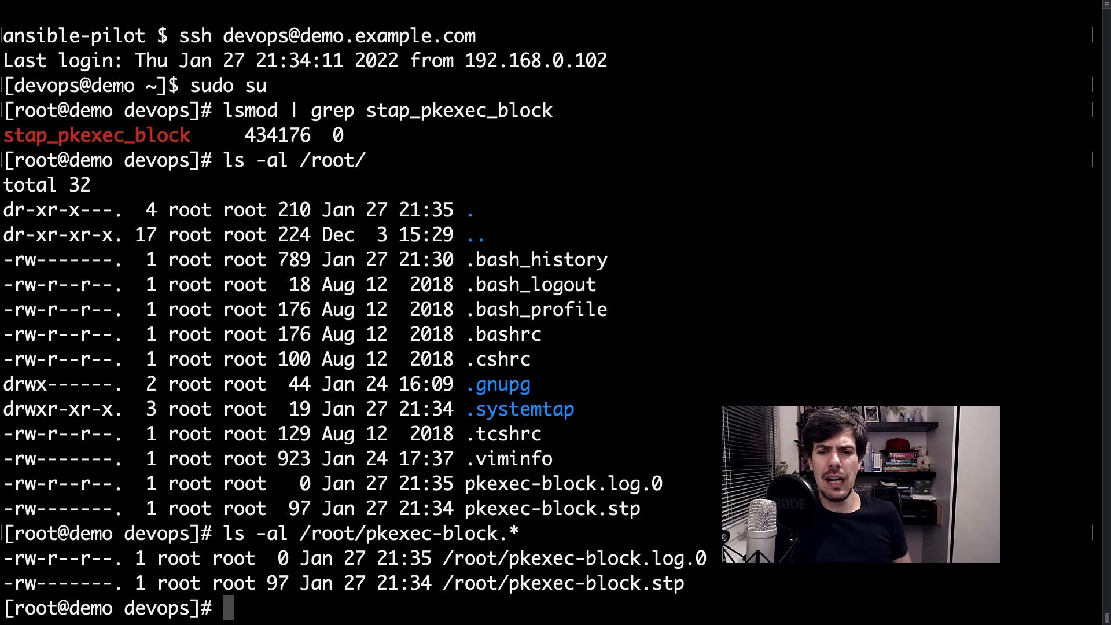